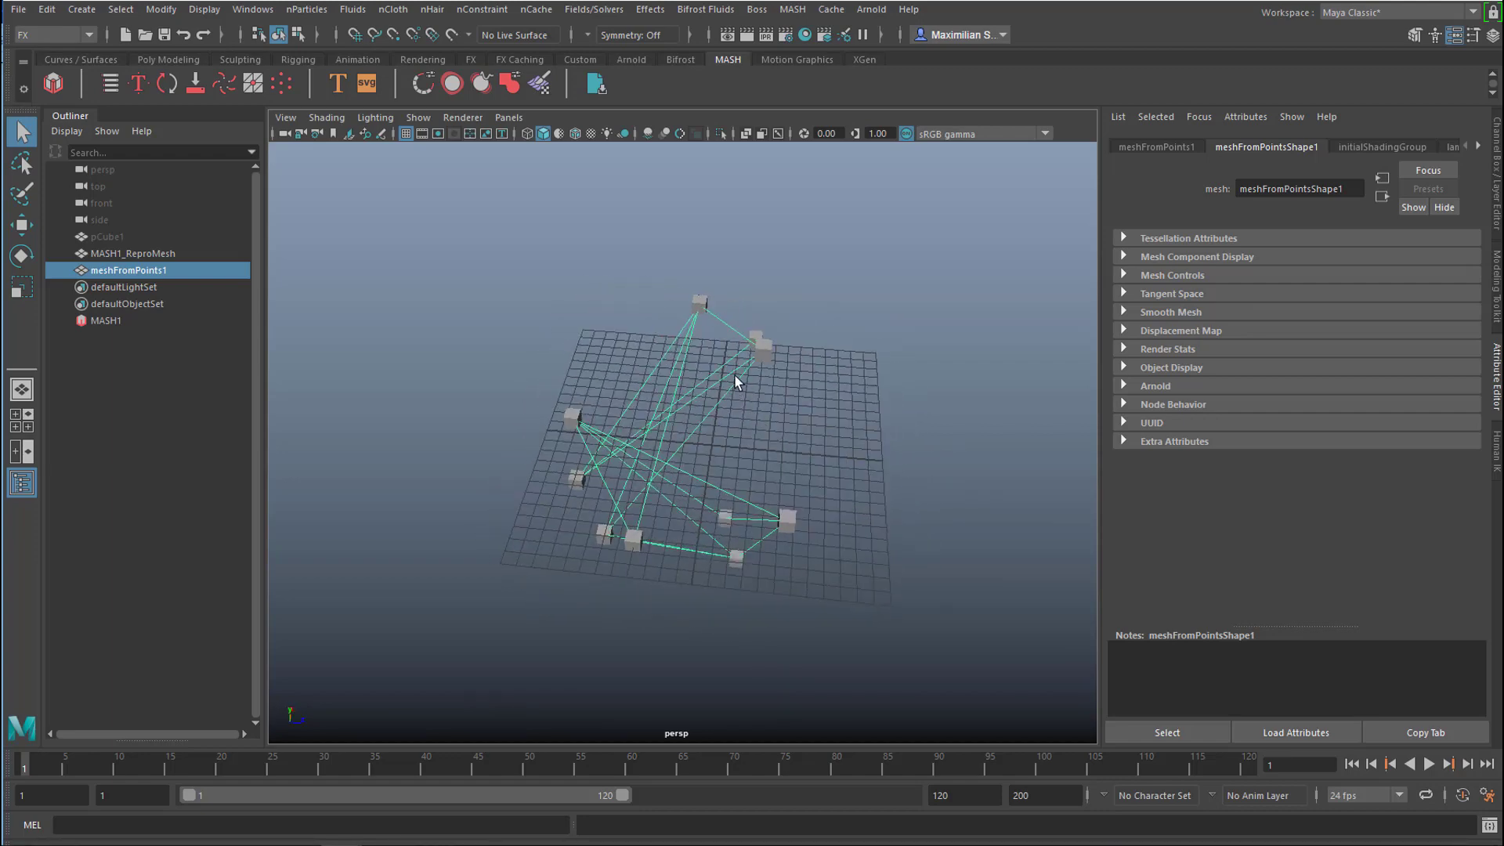
Step: Create a polygon cube, pCube1, at the origin using the Poly Modeling shelf
{"action": "right_click", "coordinate": [736, 381]}
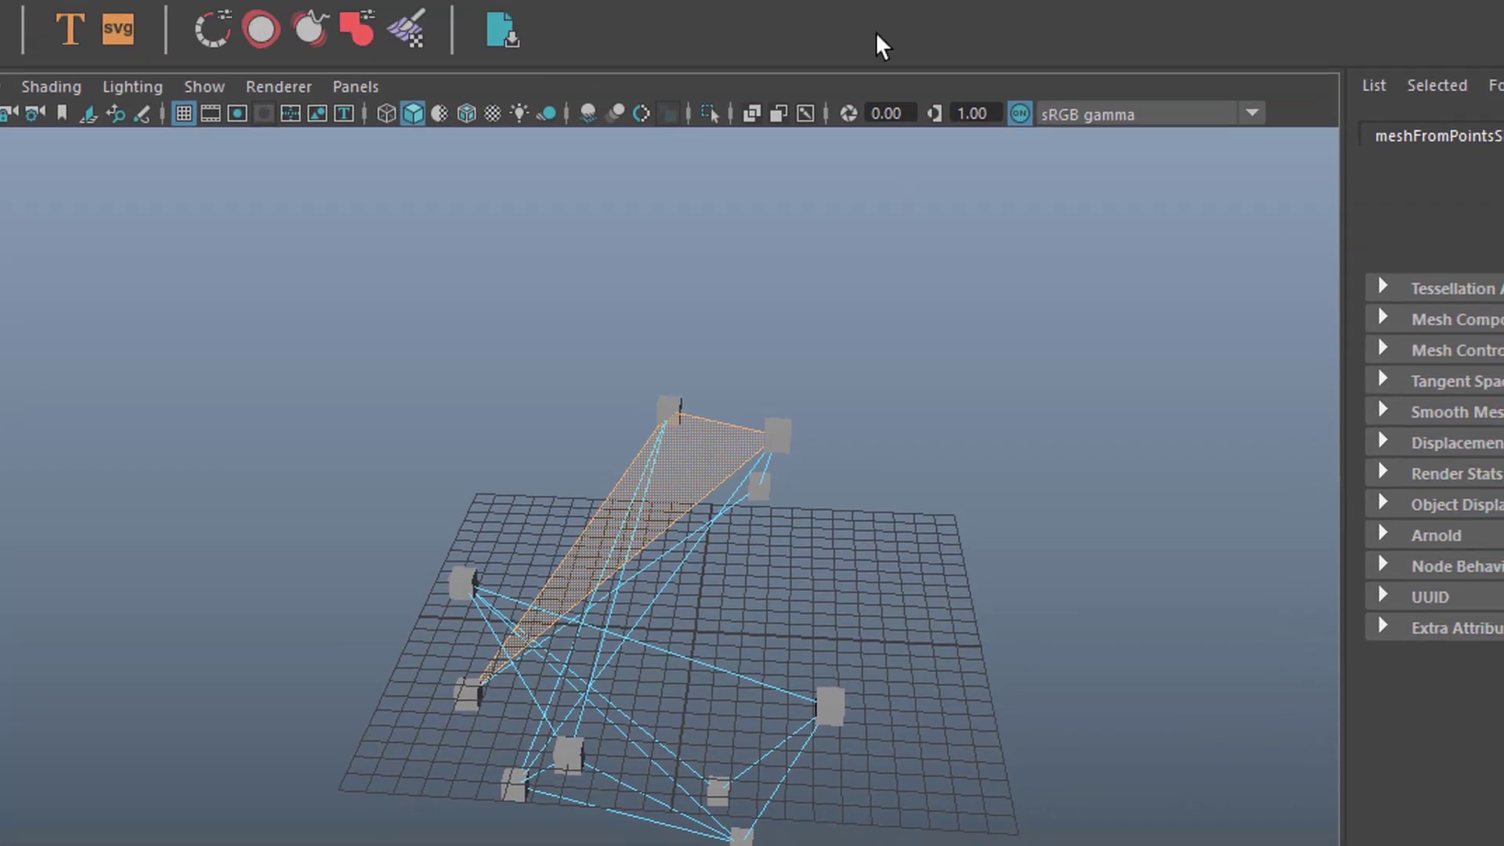
{"action": "left_click", "coordinate": [909, 14]}
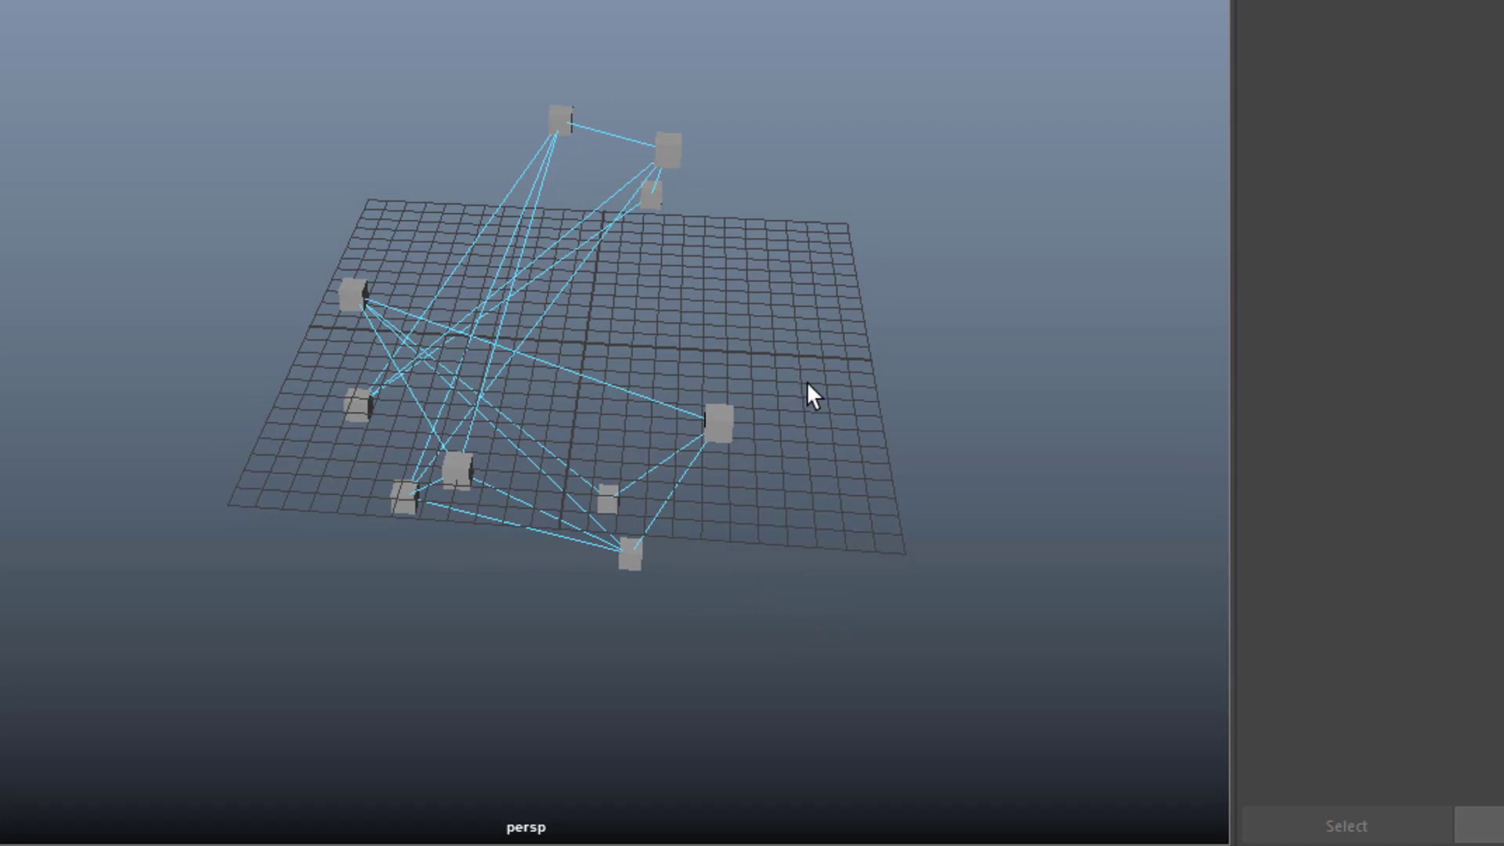
{"action": "mouse_move", "coordinate": [788, 379]}
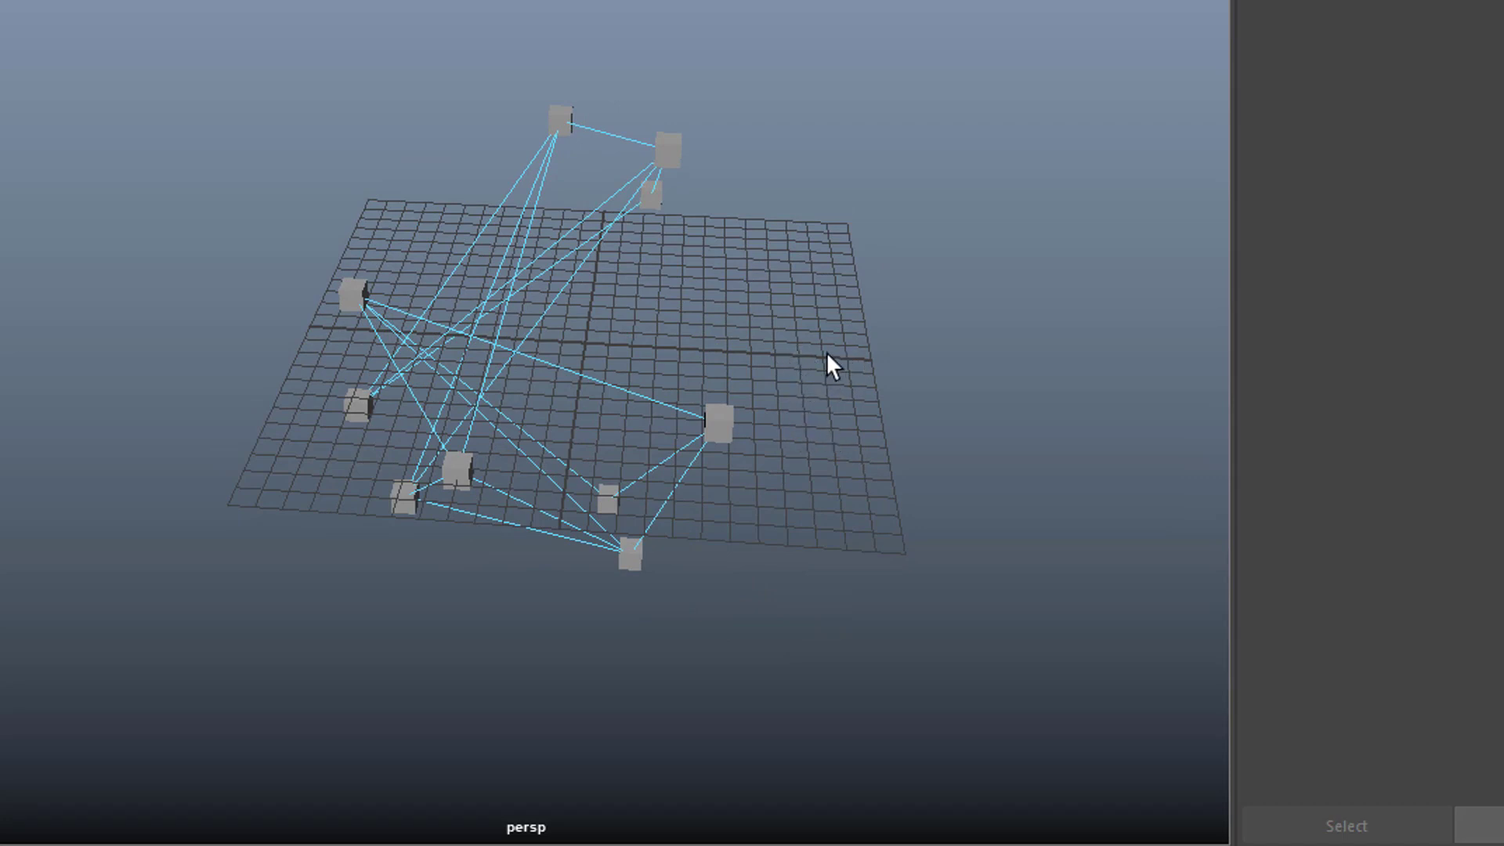
{"action": "left_click", "coordinate": [614, 187]}
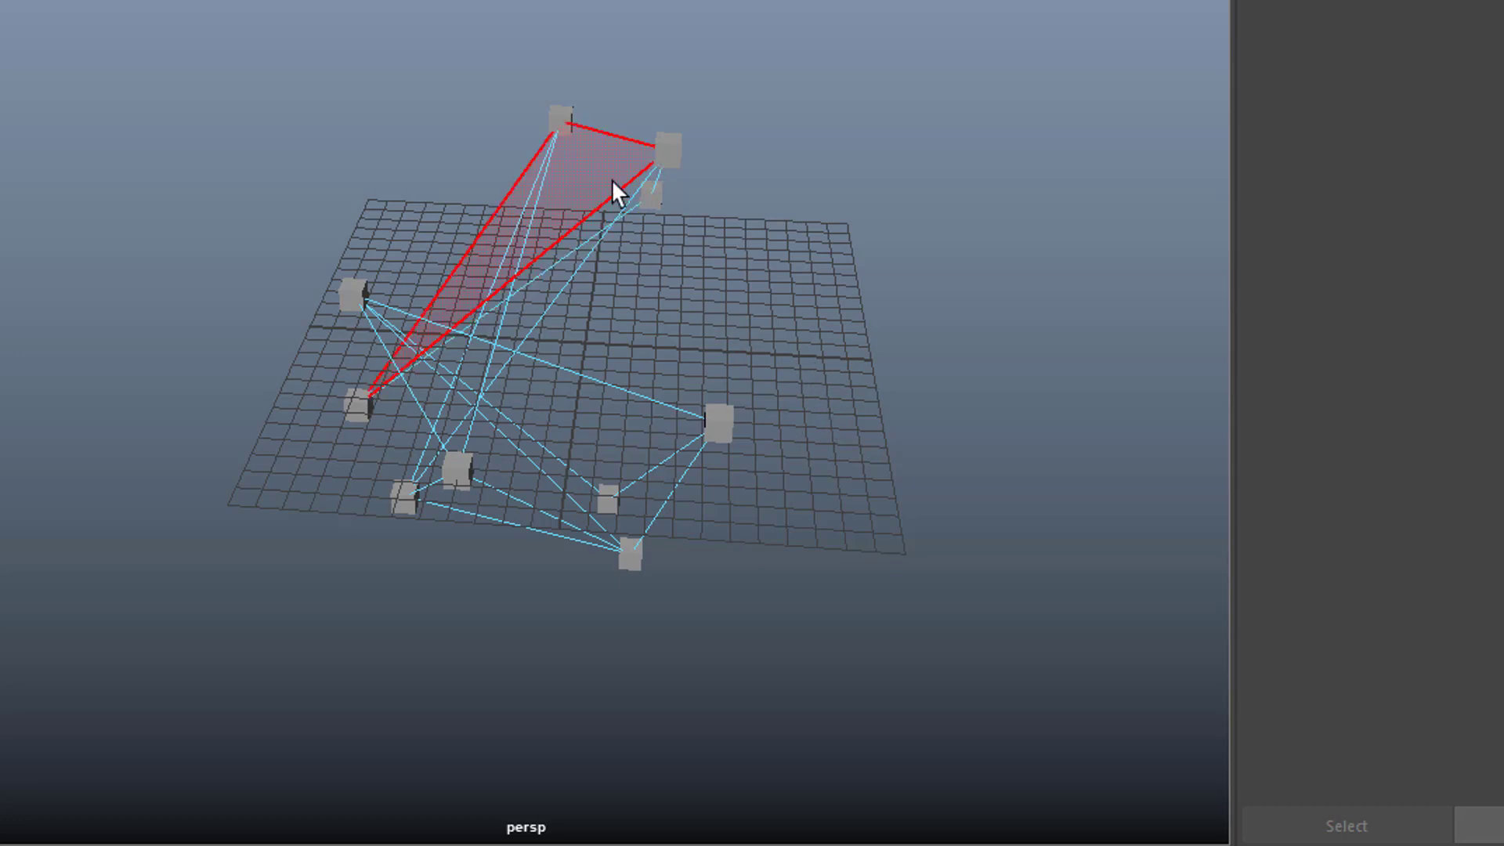
{"action": "left_click", "coordinate": [456, 700]}
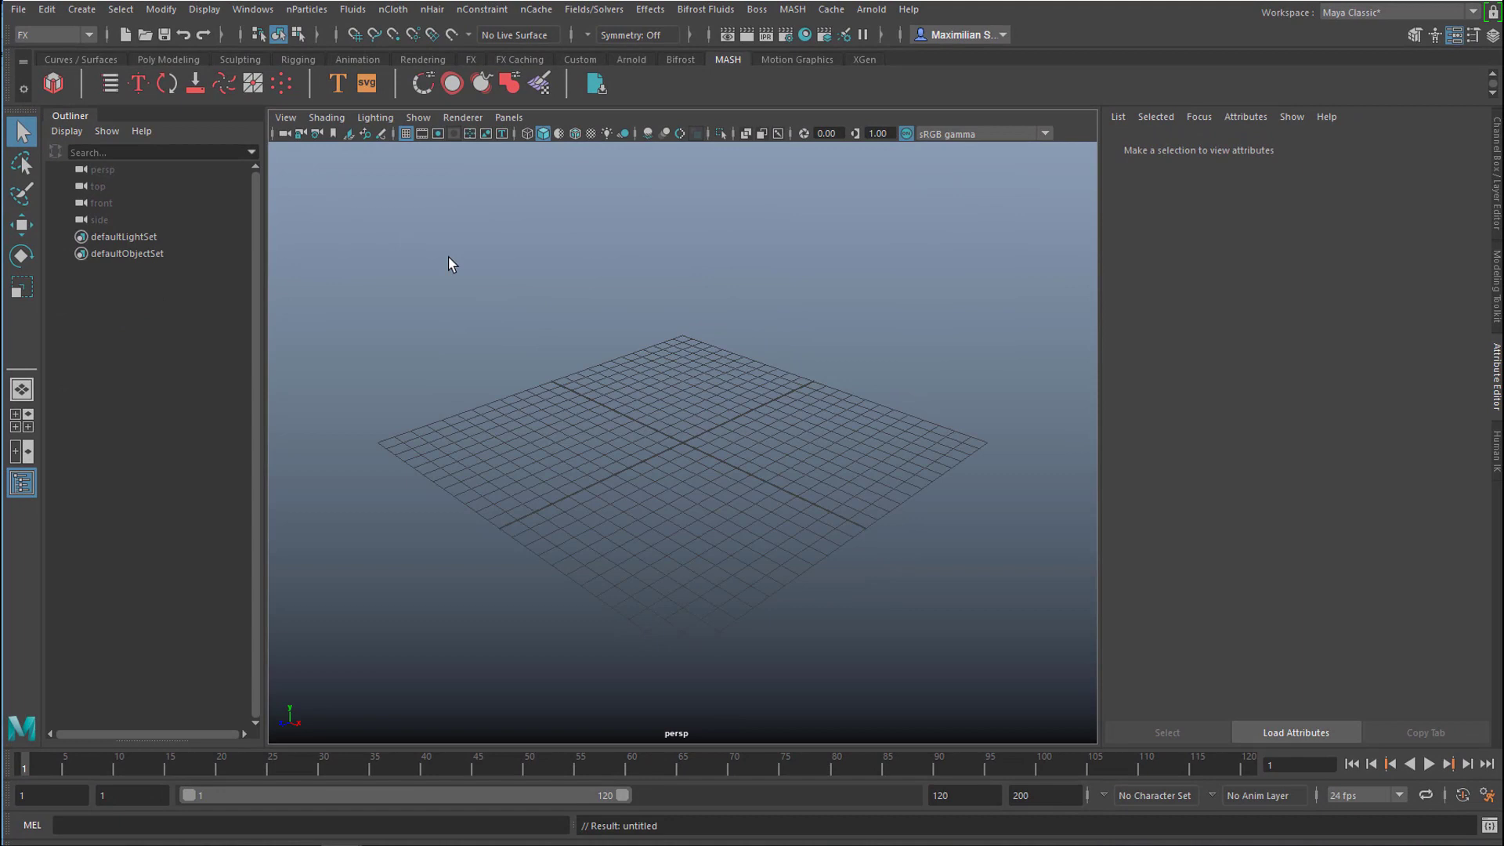
{"action": "mouse_move", "coordinate": [87, 101]}
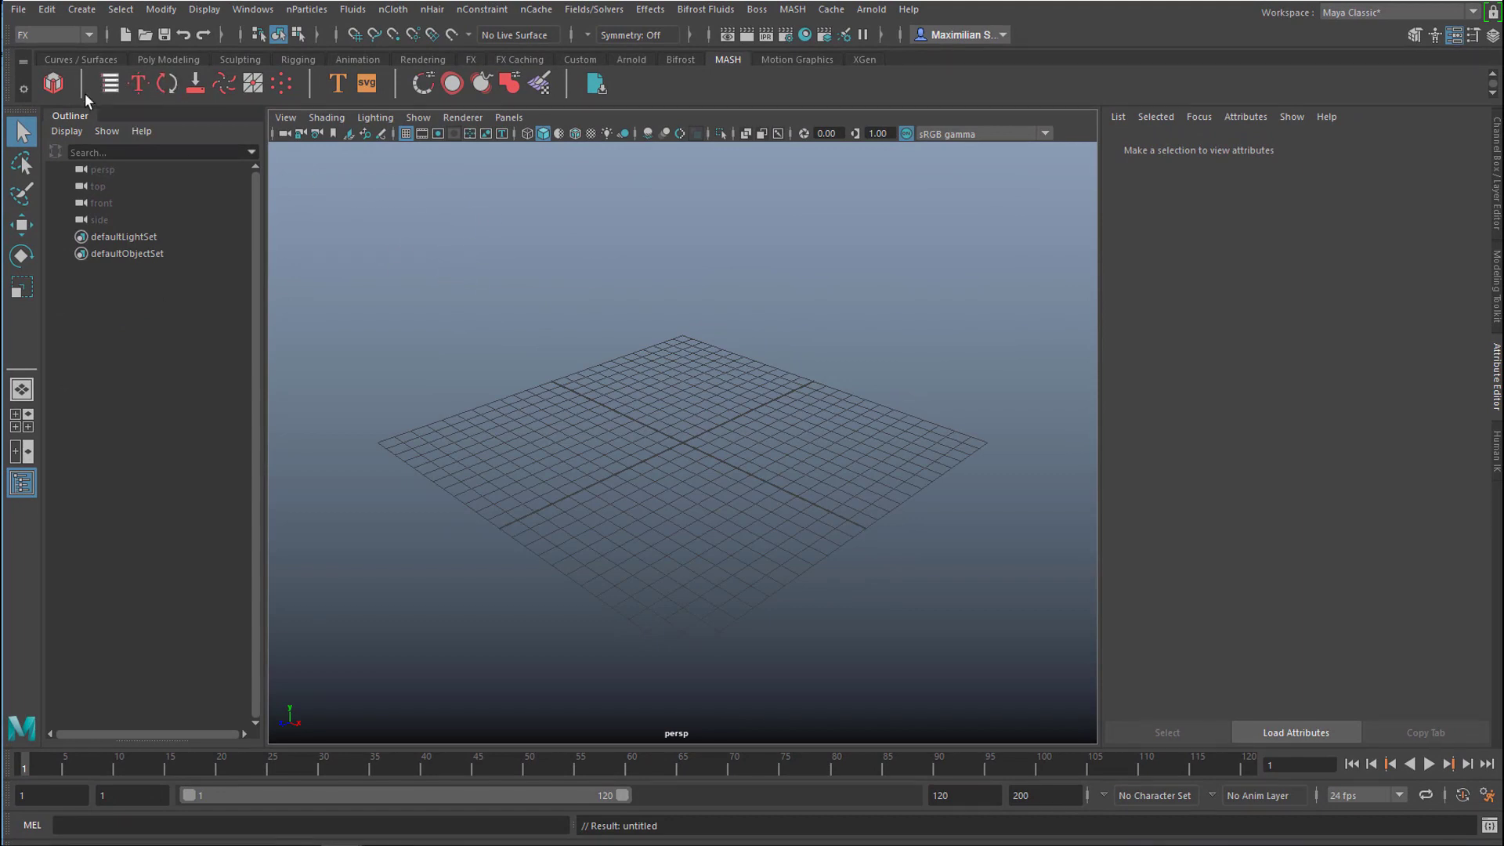
{"action": "mouse_move", "coordinate": [144, 106]}
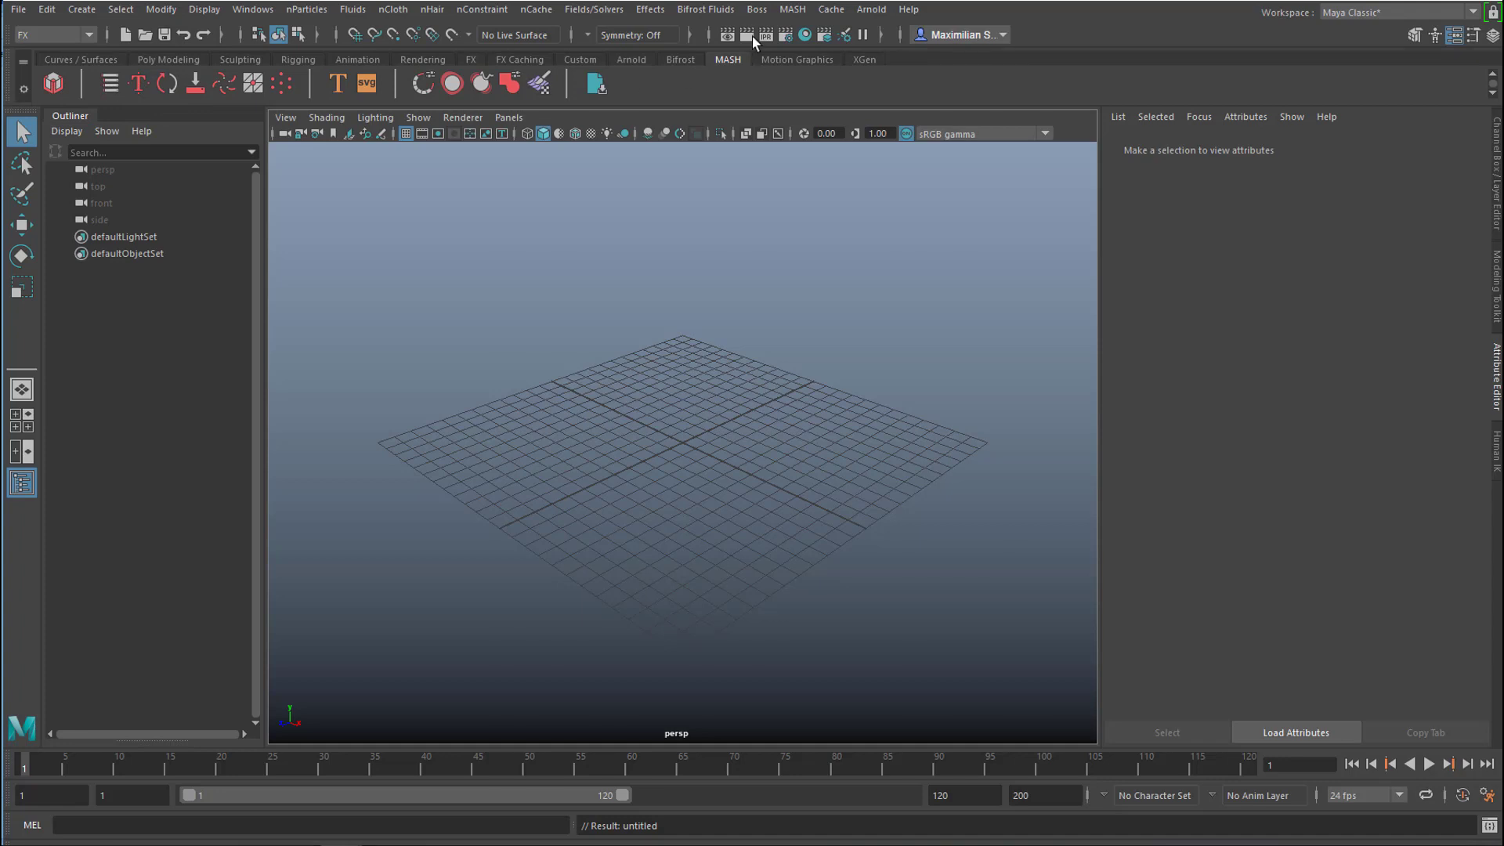
{"action": "mouse_move", "coordinate": [170, 60]}
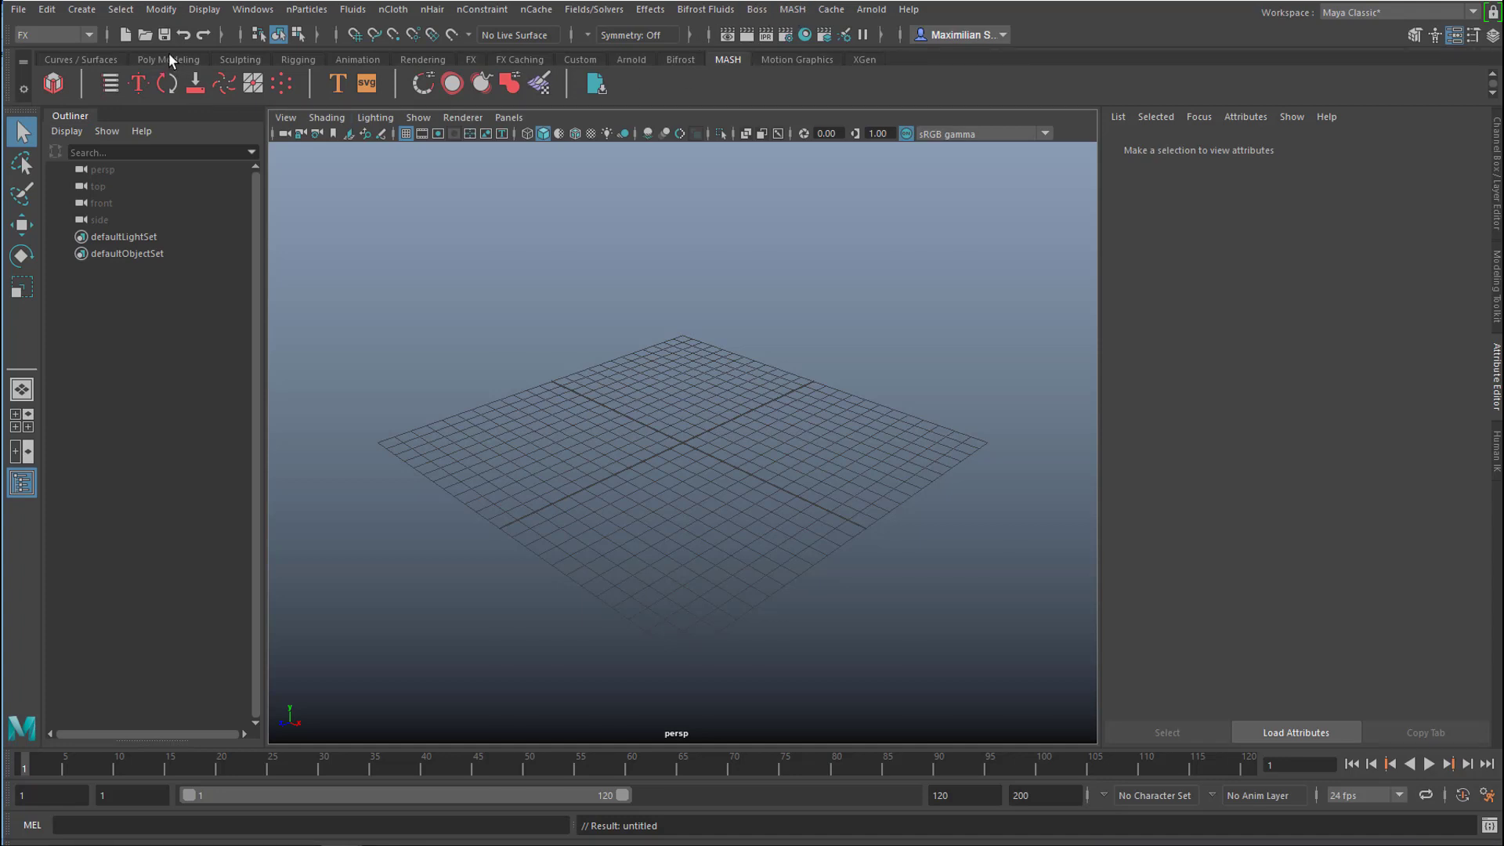
{"action": "left_click", "coordinate": [167, 59]}
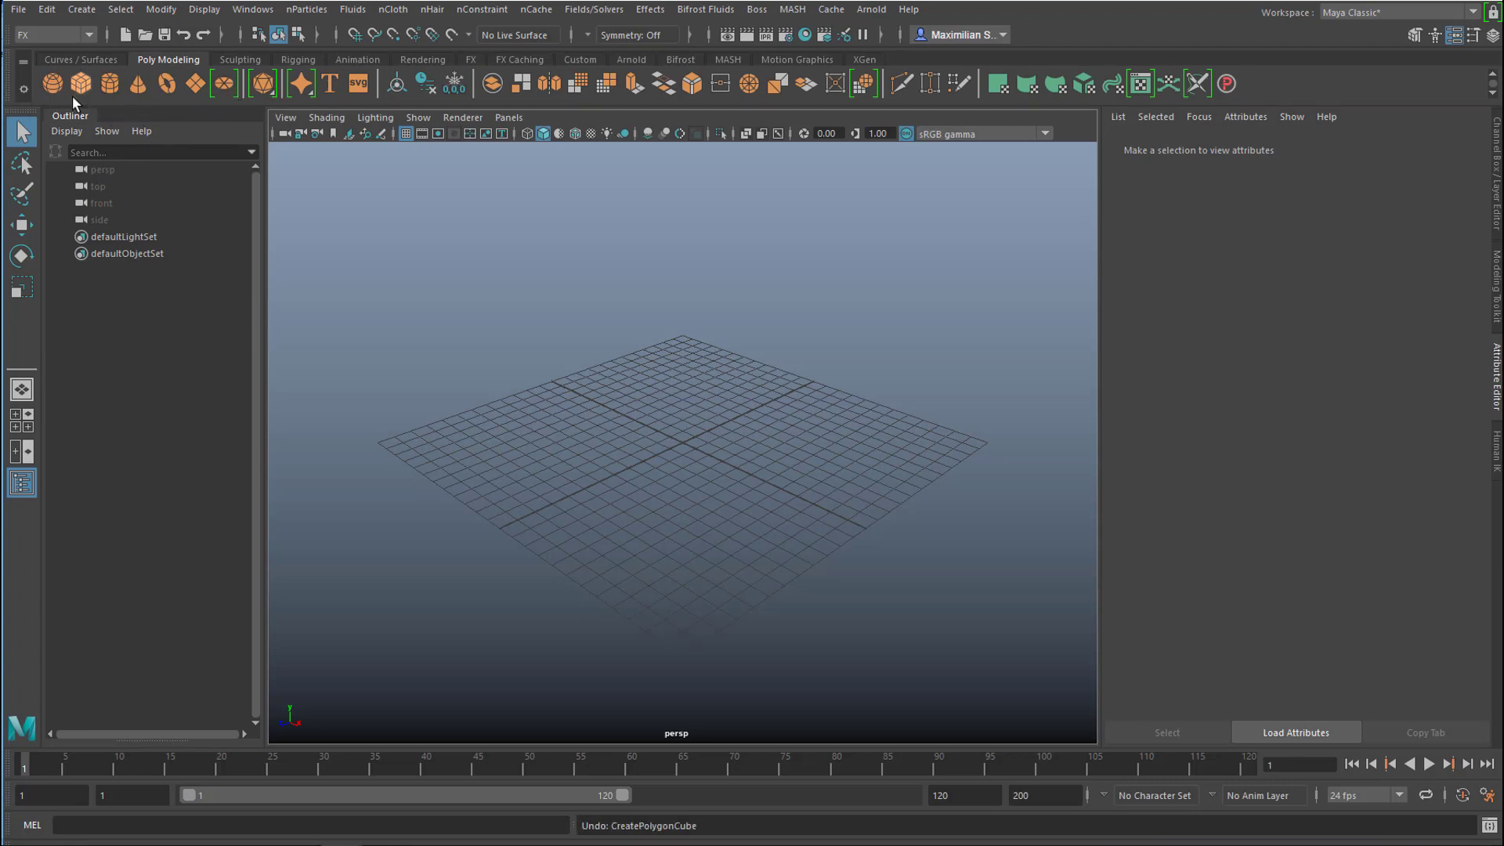
{"action": "left_click", "coordinate": [52, 84]}
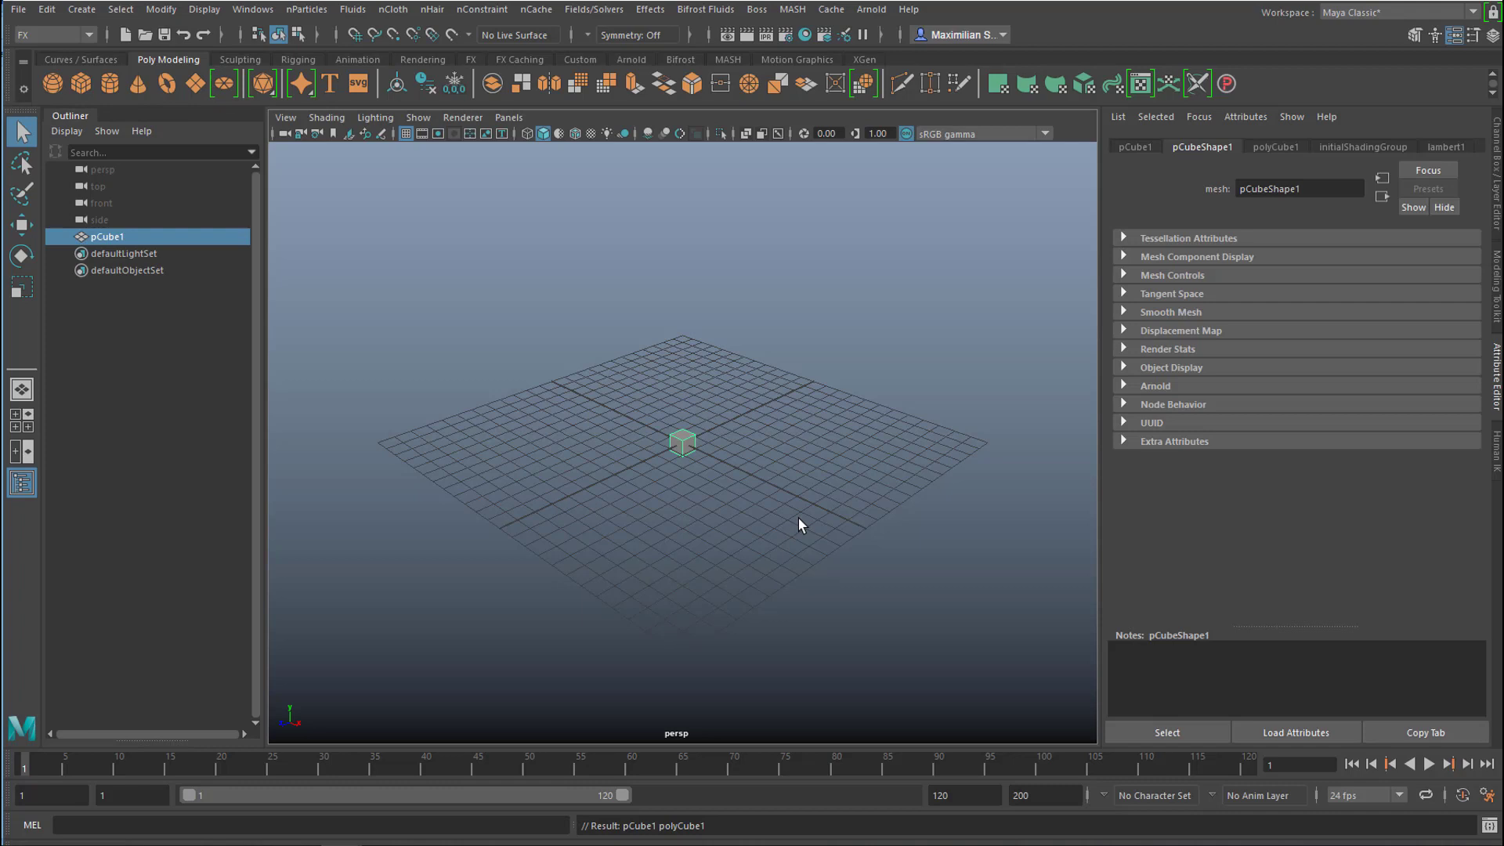
{"action": "mouse_move", "coordinate": [791, 538]}
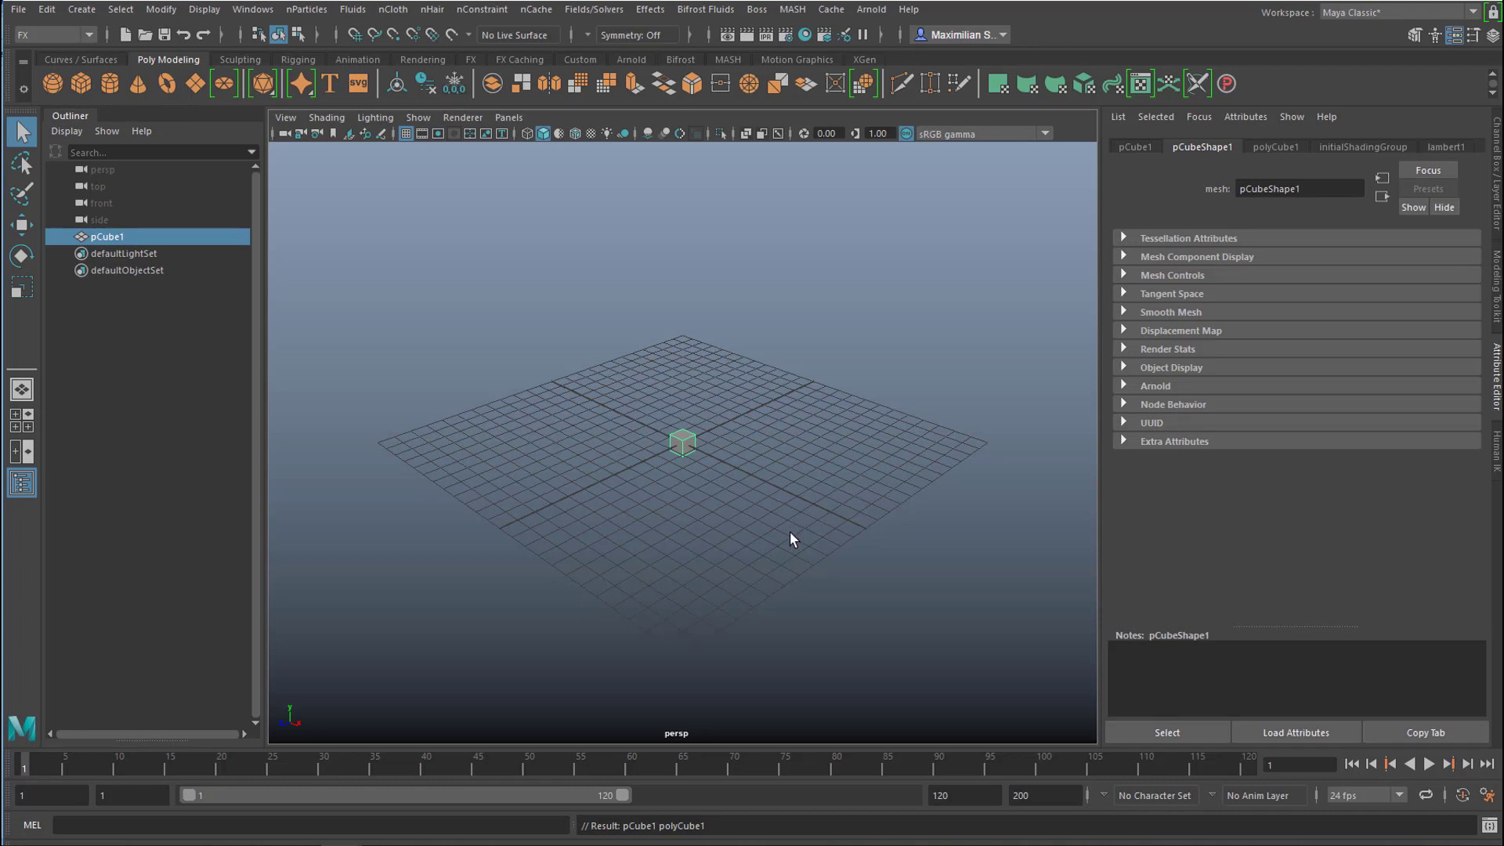
{"action": "mouse_move", "coordinate": [796, 541]}
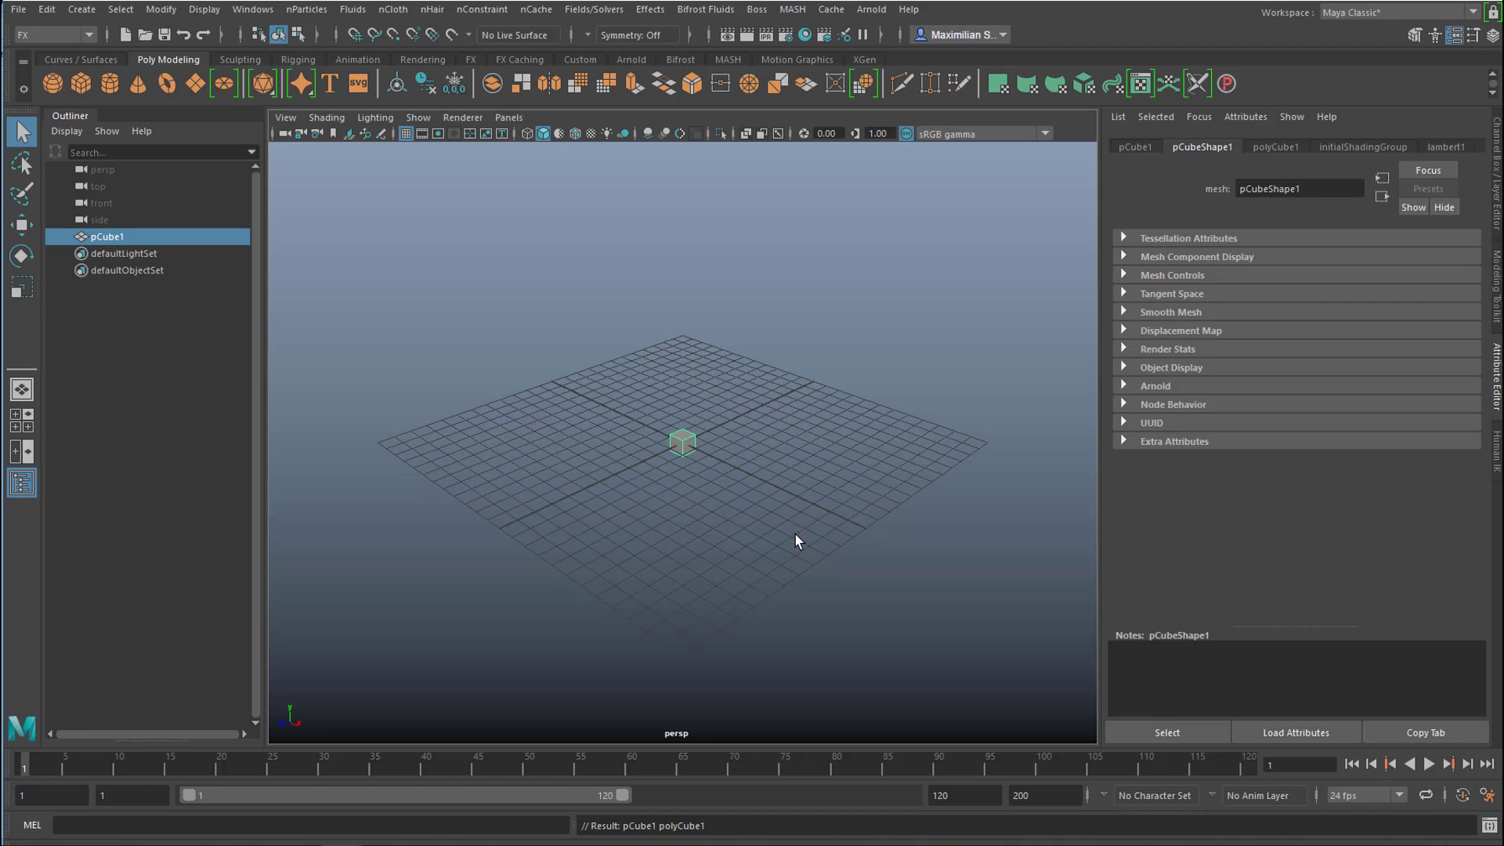
{"action": "mouse_move", "coordinate": [719, 451]}
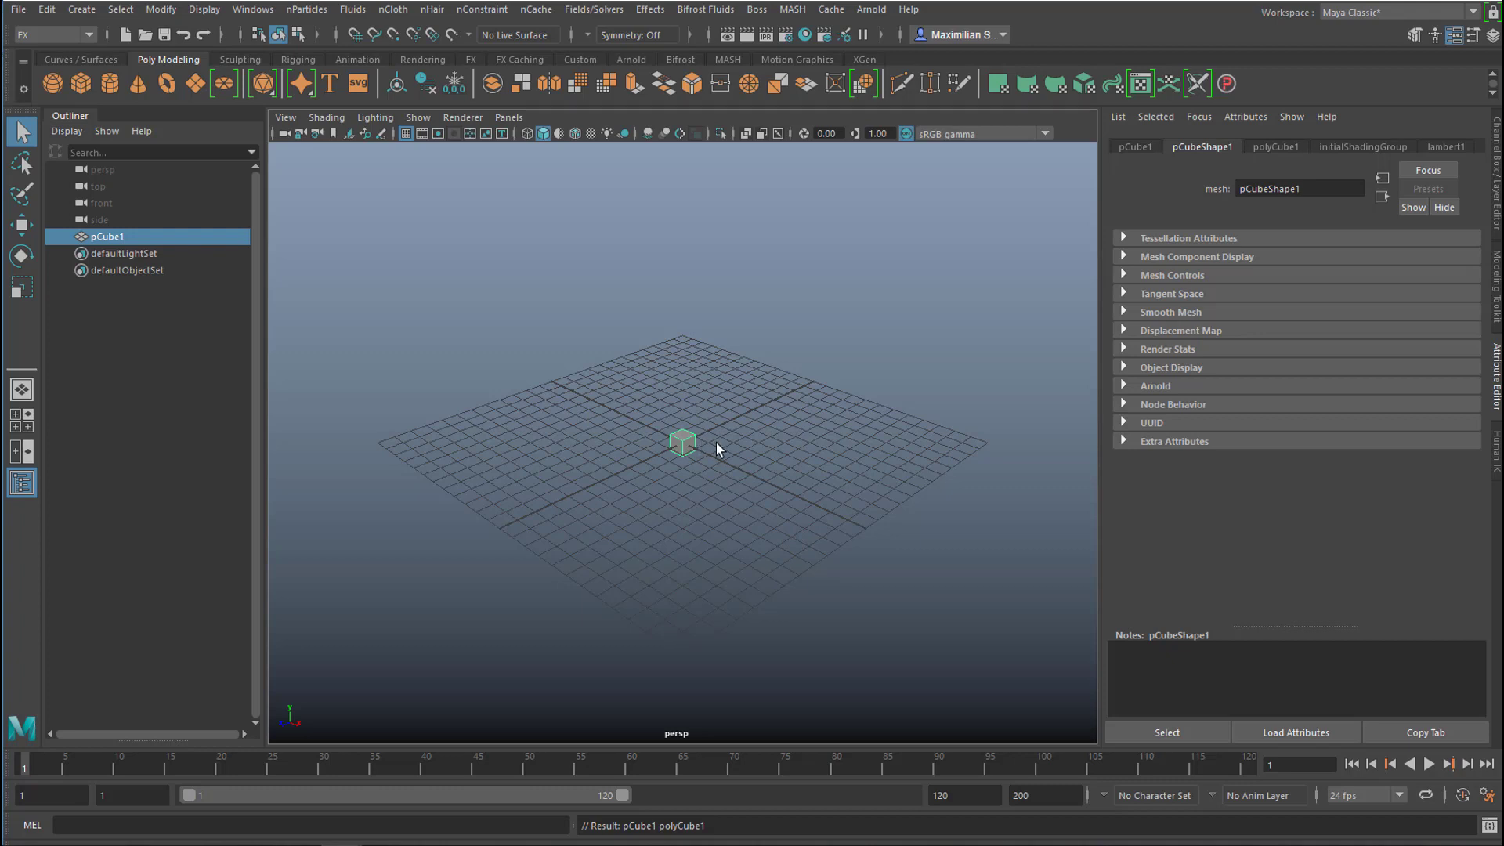
{"action": "mouse_move", "coordinate": [693, 461]}
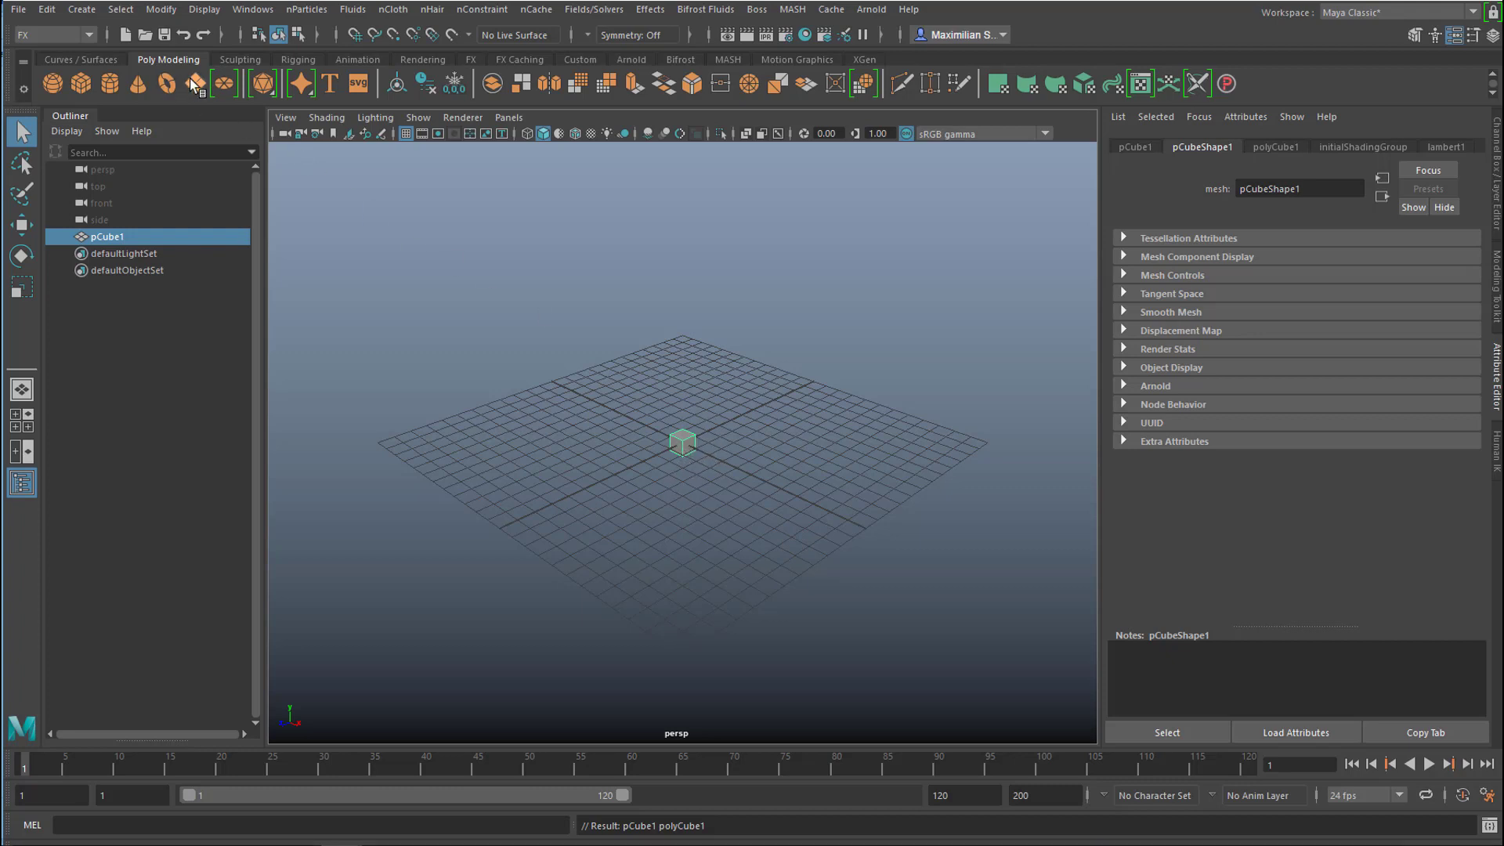
{"action": "mouse_move", "coordinate": [734, 424]}
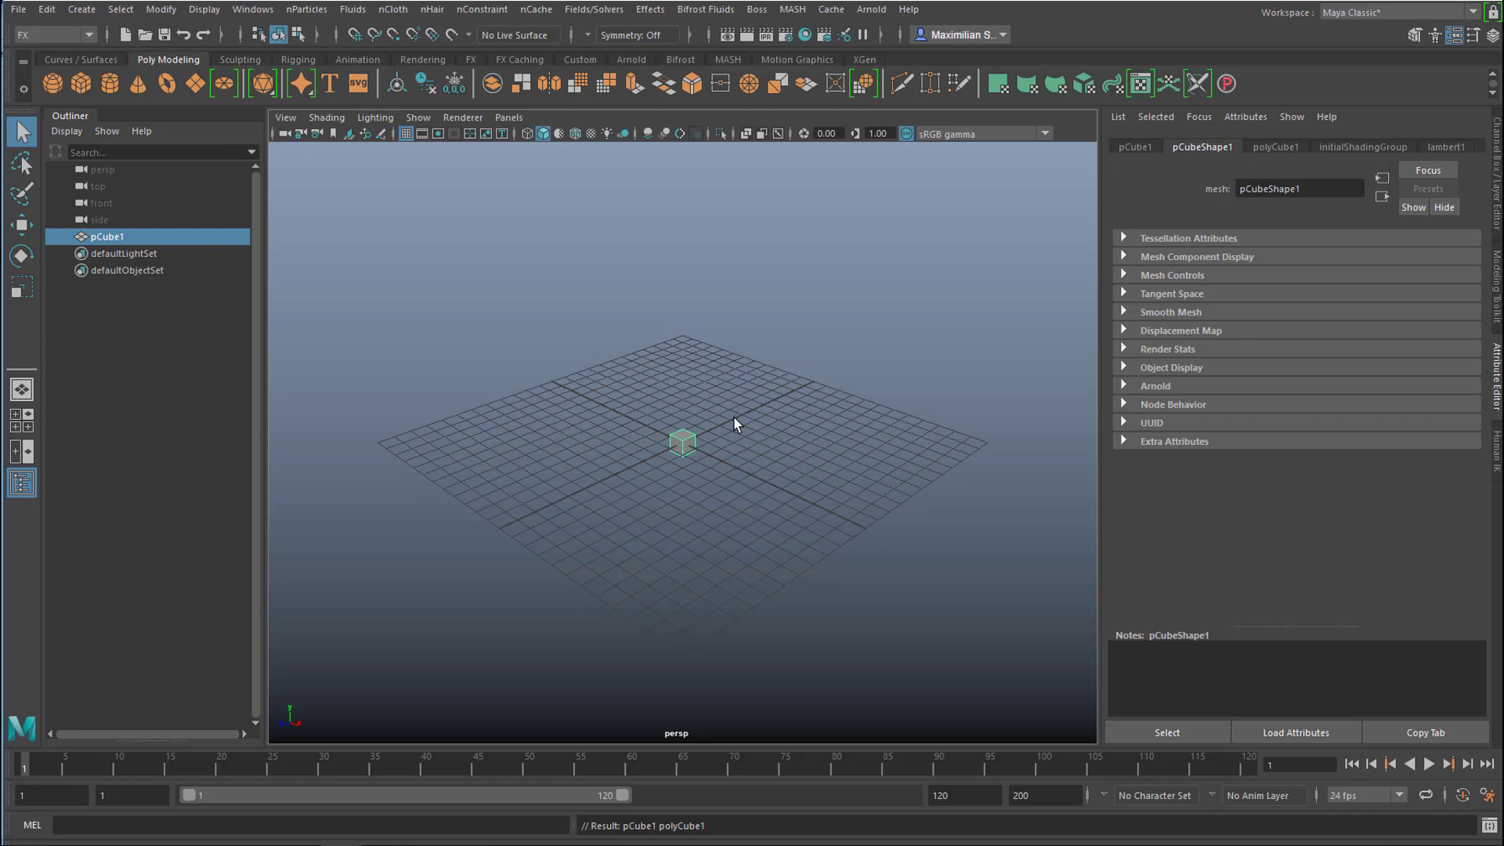
{"action": "mouse_move", "coordinate": [734, 64]}
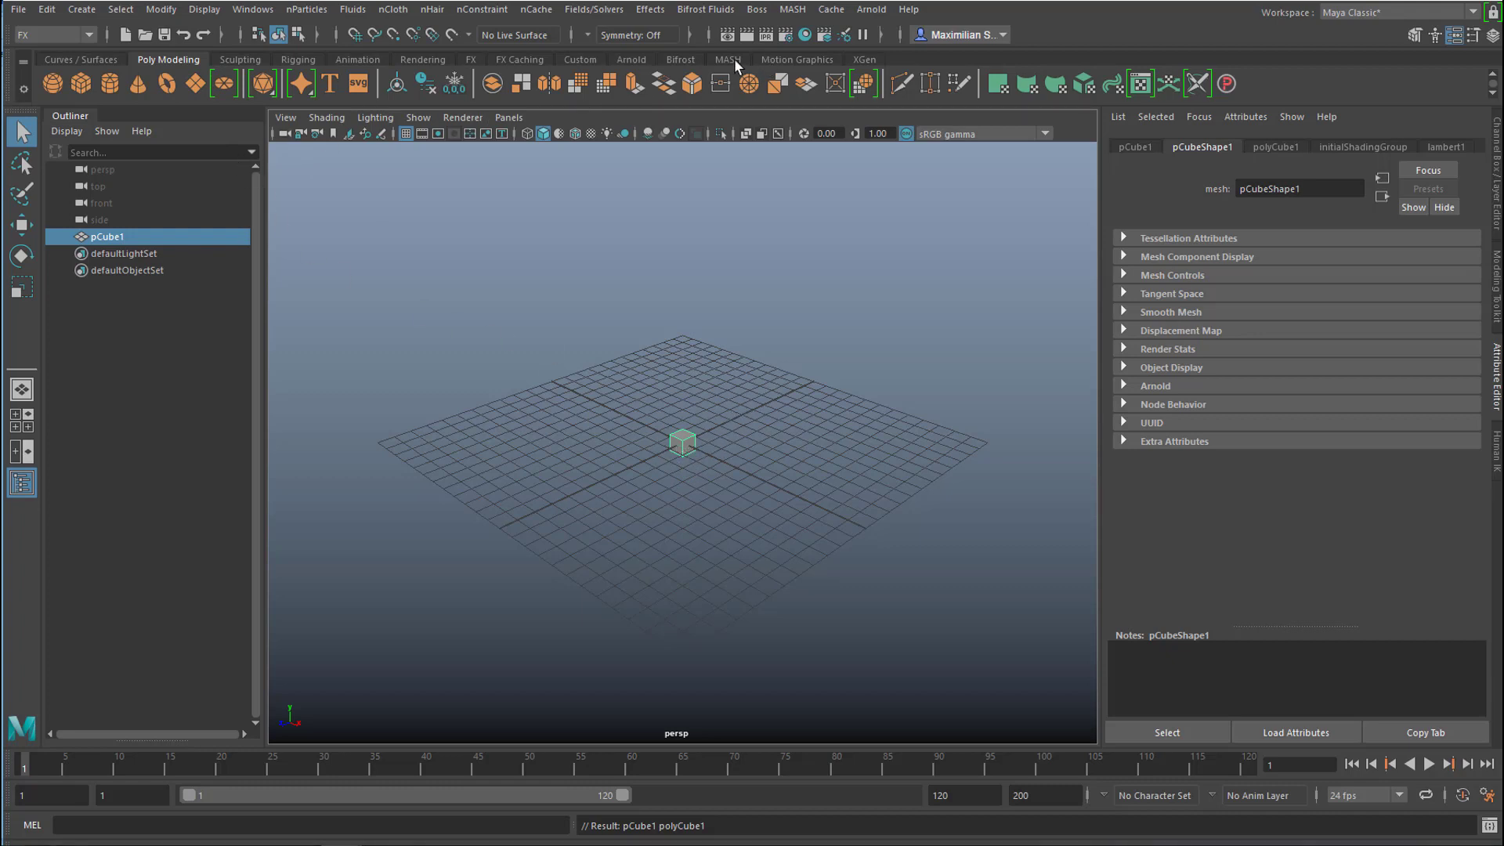
Step: Create a MASH network from the cube and set MASH1_Distribute to Spherical with 38 points
{"action": "left_click", "coordinate": [727, 59]}
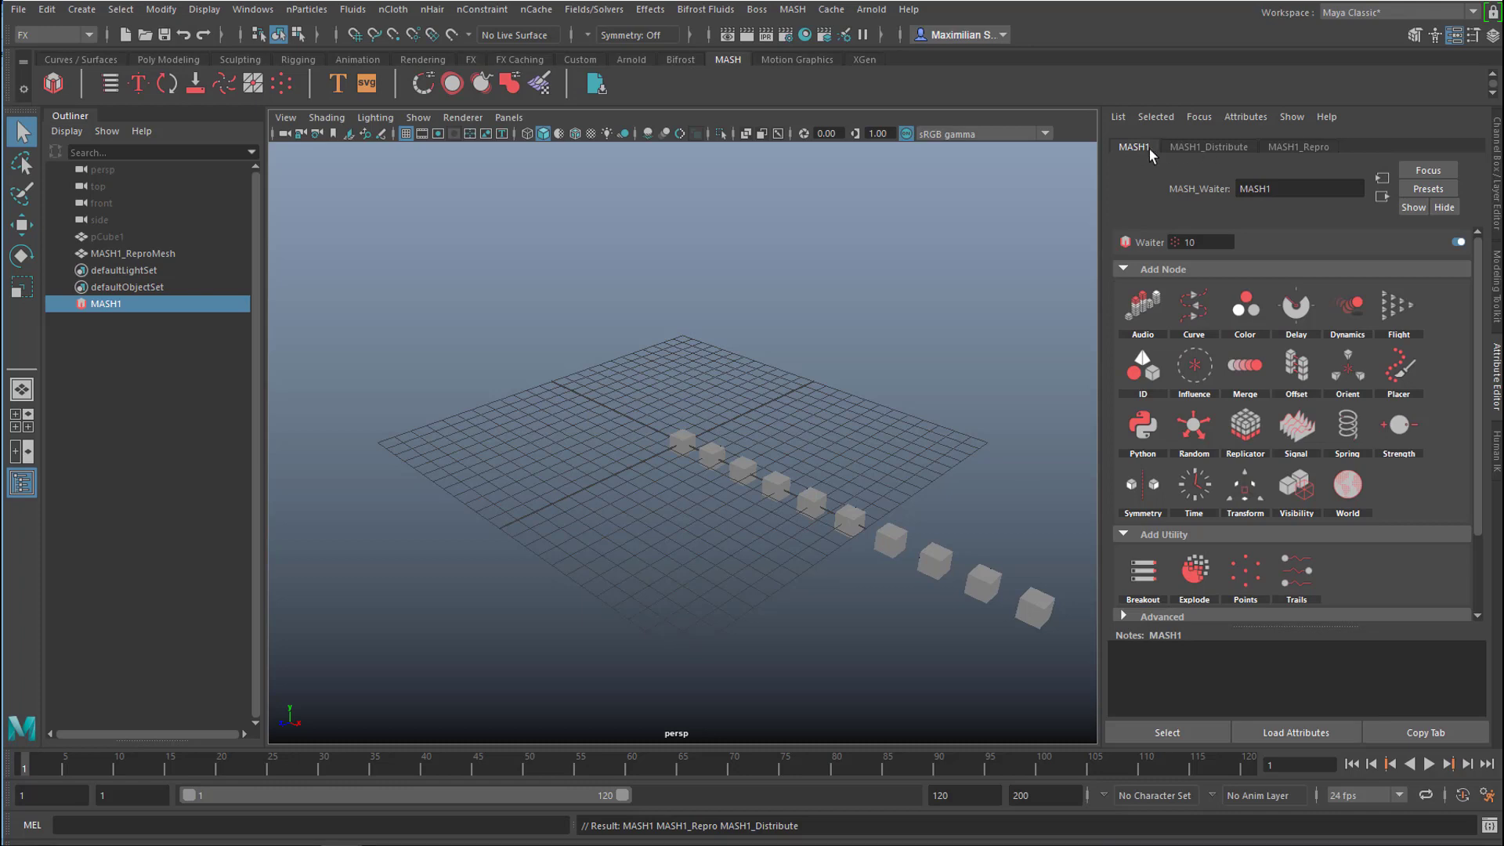
{"action": "mouse_move", "coordinate": [1225, 155]}
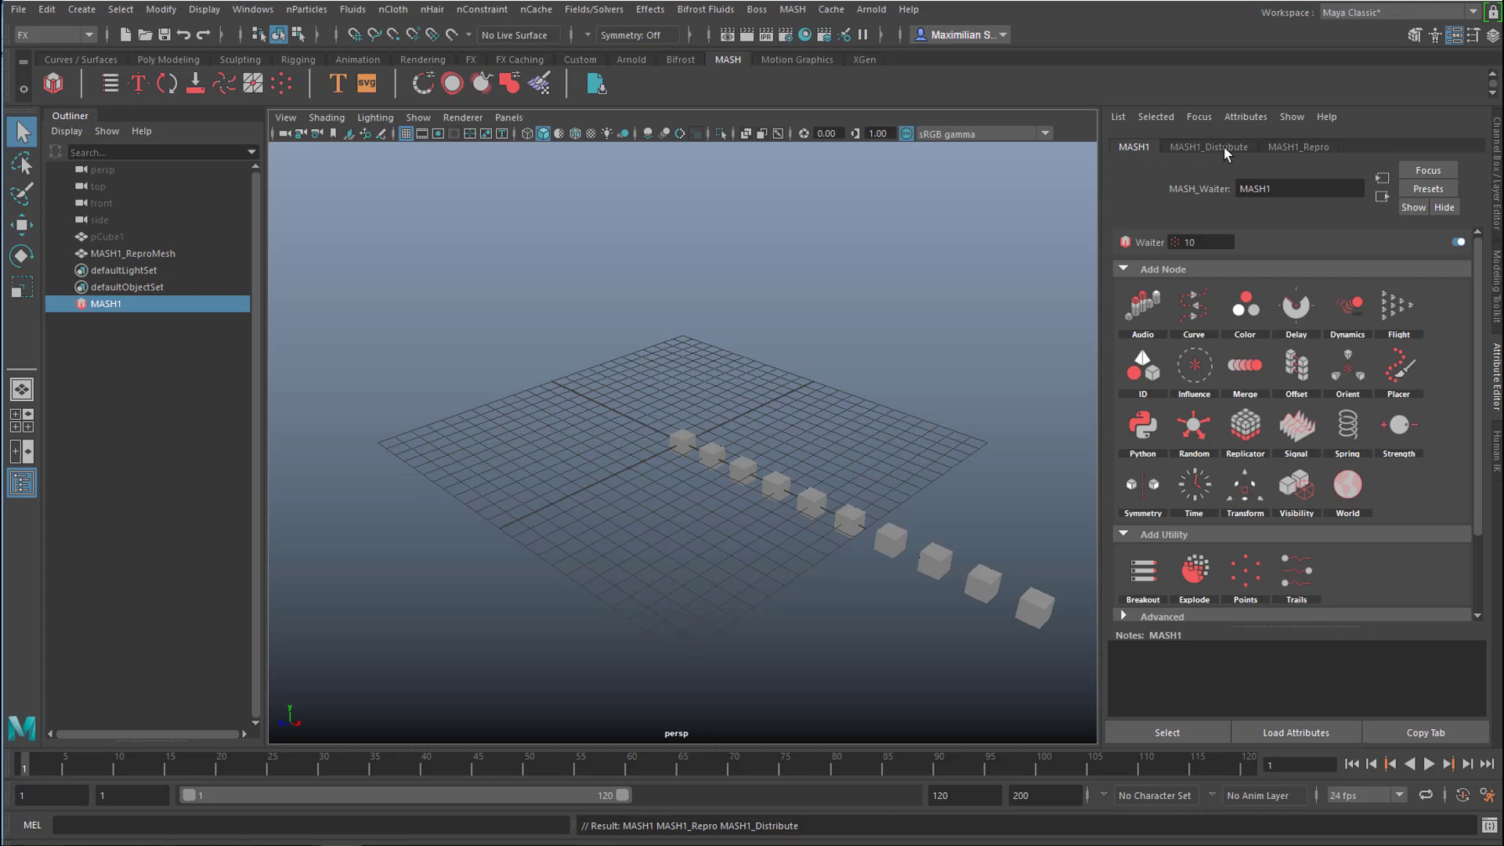
{"action": "left_click", "coordinate": [1209, 145]}
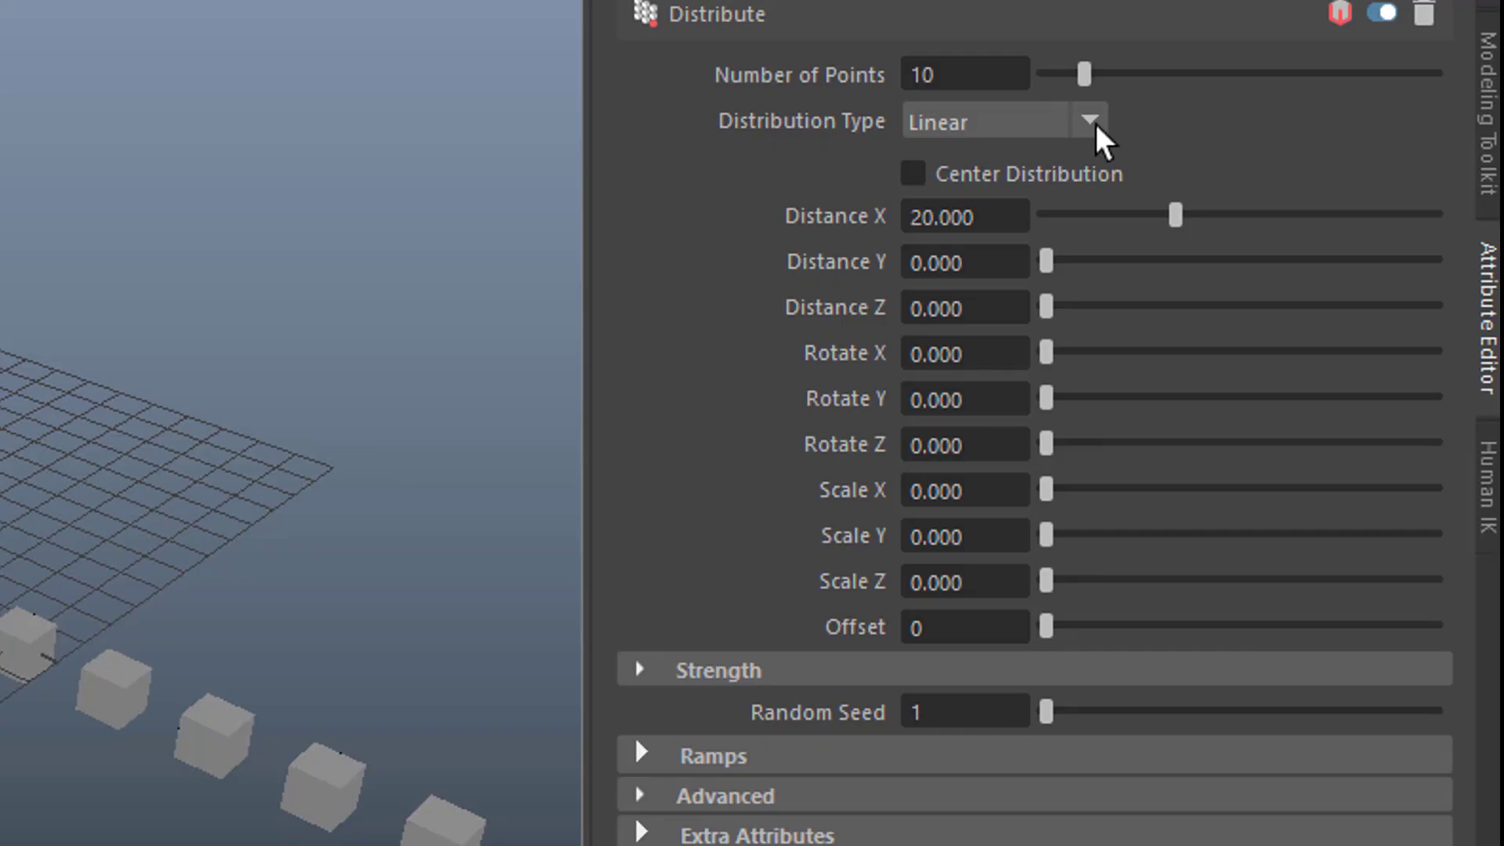
{"action": "left_click", "coordinate": [1090, 120]}
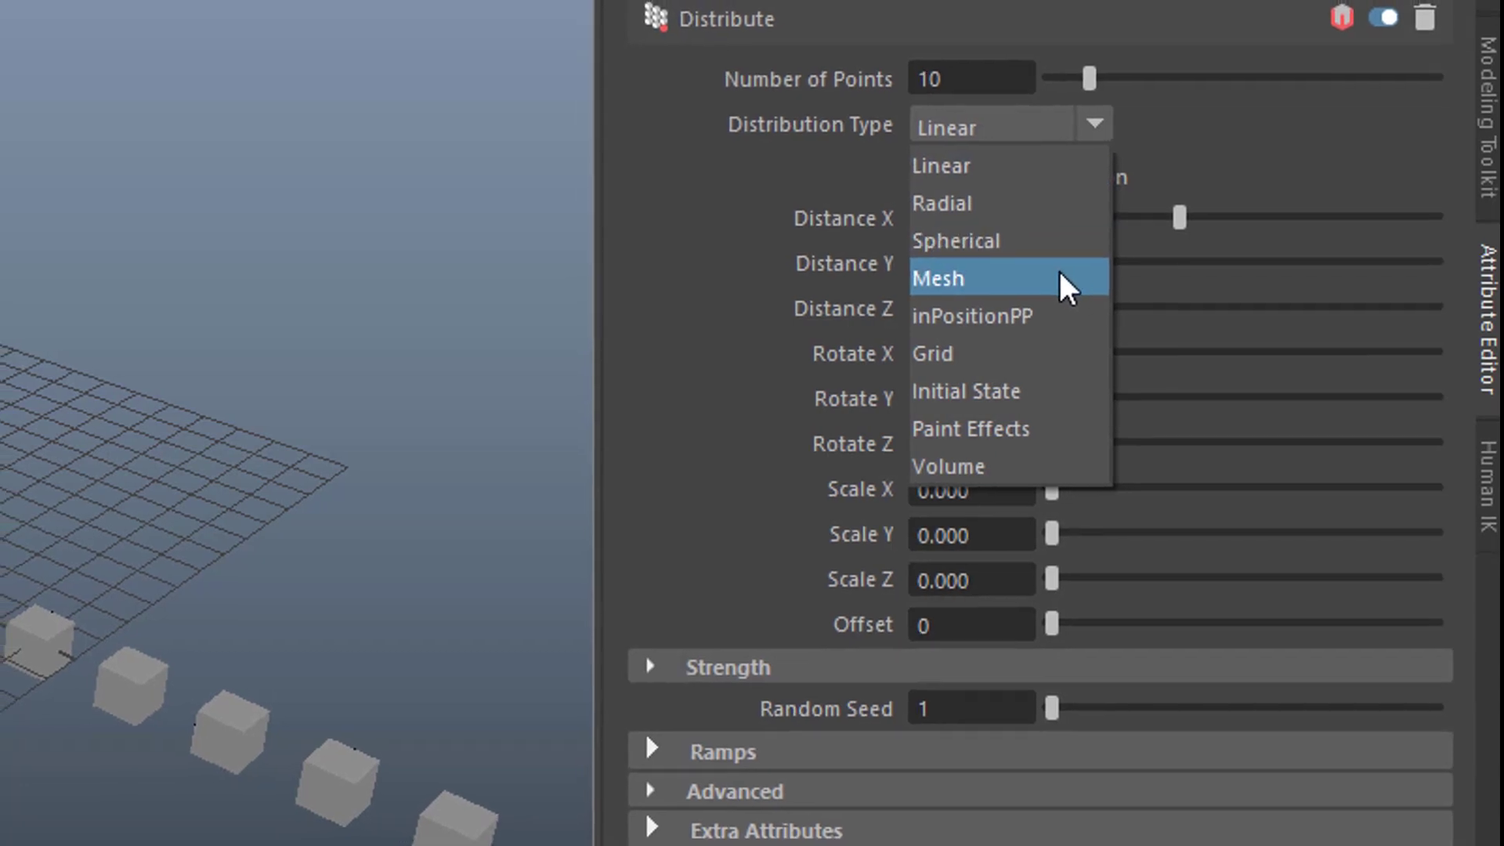
{"action": "left_click", "coordinate": [955, 241]}
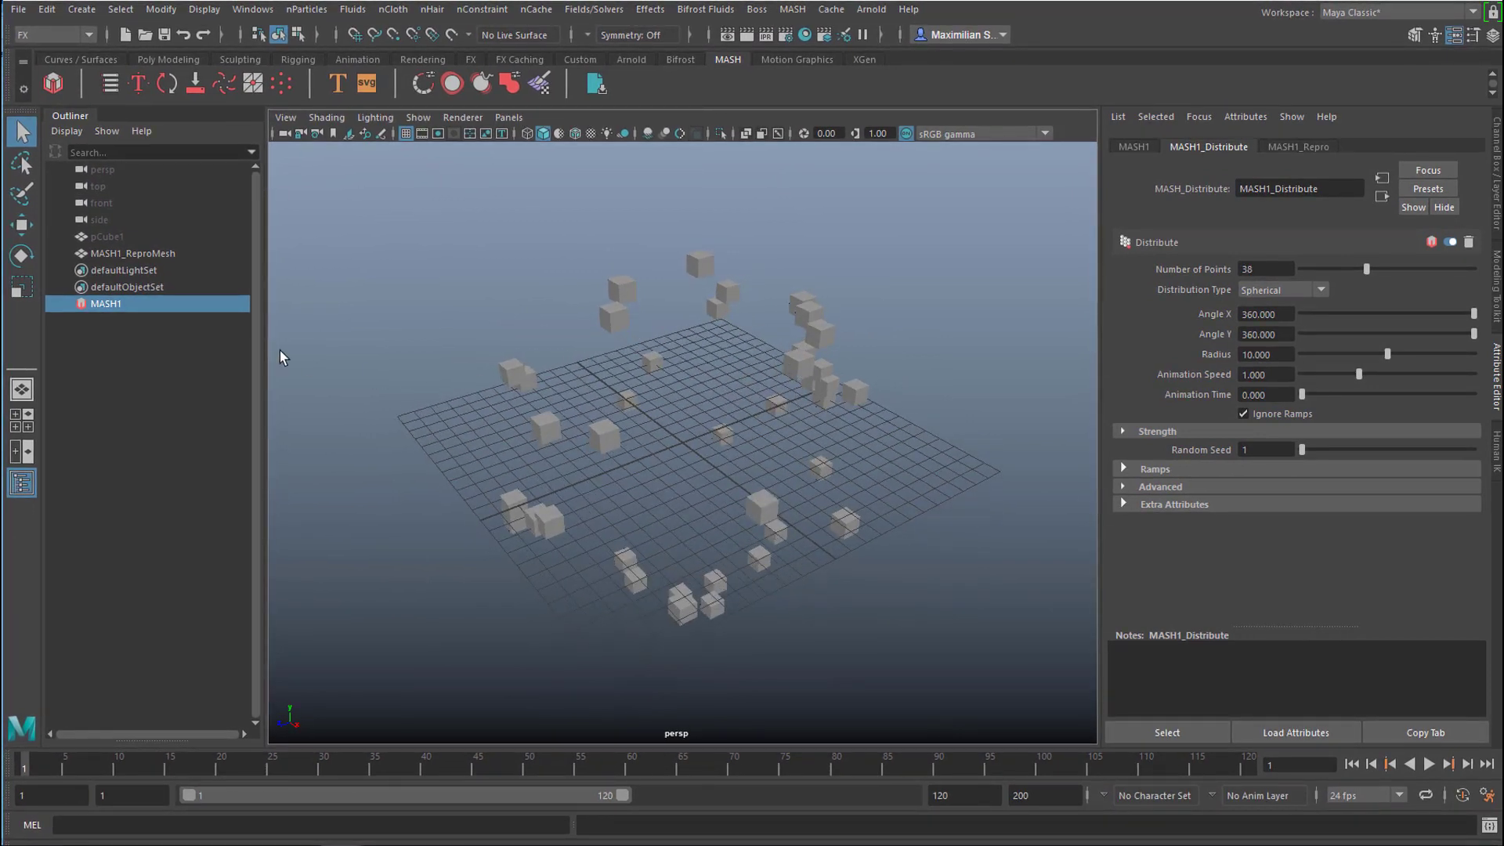
Step: Select MASH1 and create meshFromPoints1 from its points via MASH Utilities
{"action": "left_click", "coordinate": [132, 253]}
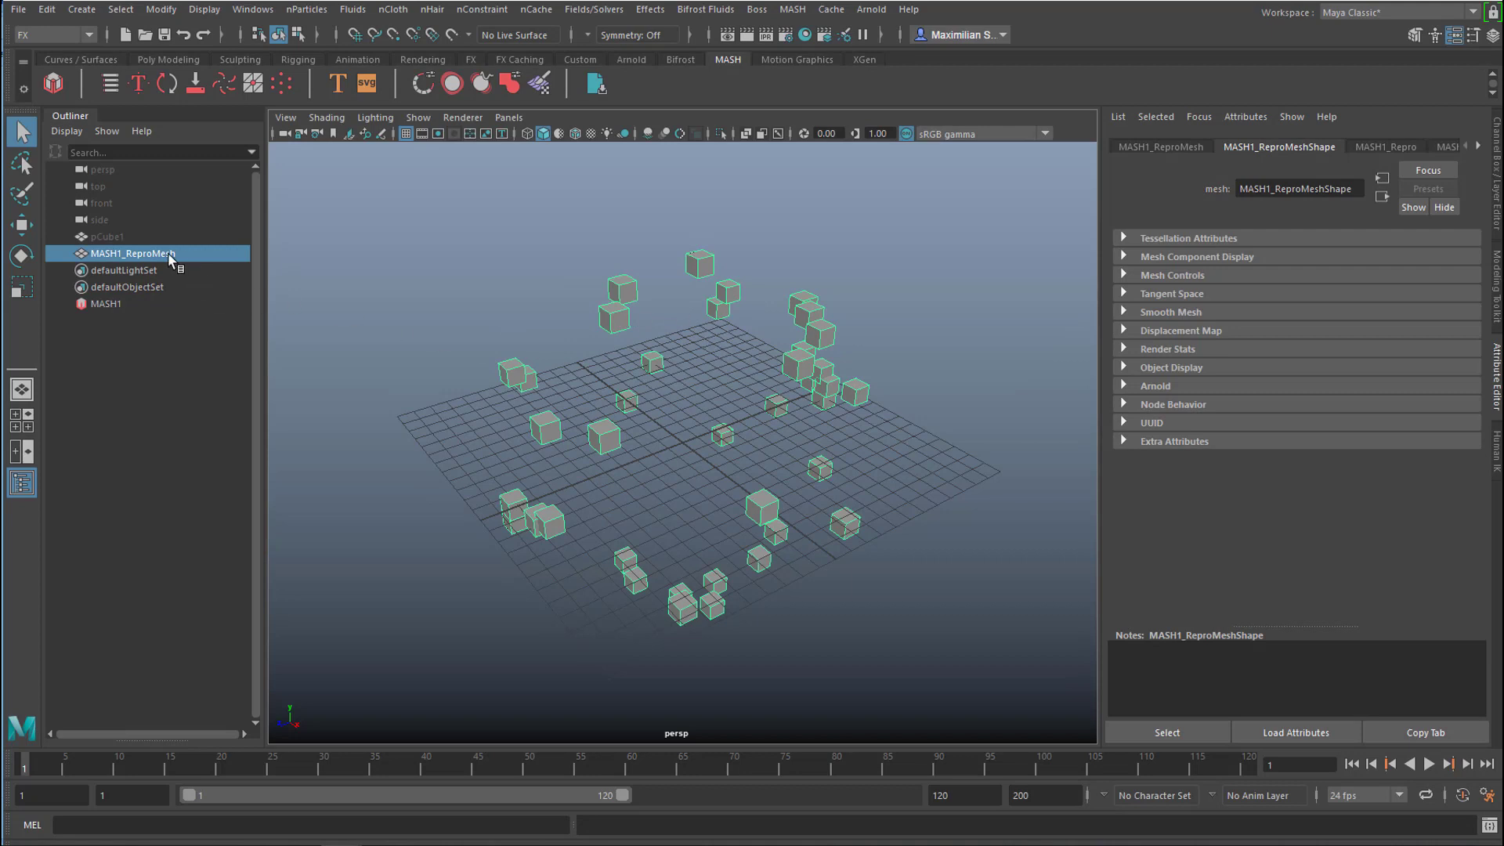
{"action": "left_click", "coordinate": [106, 303]}
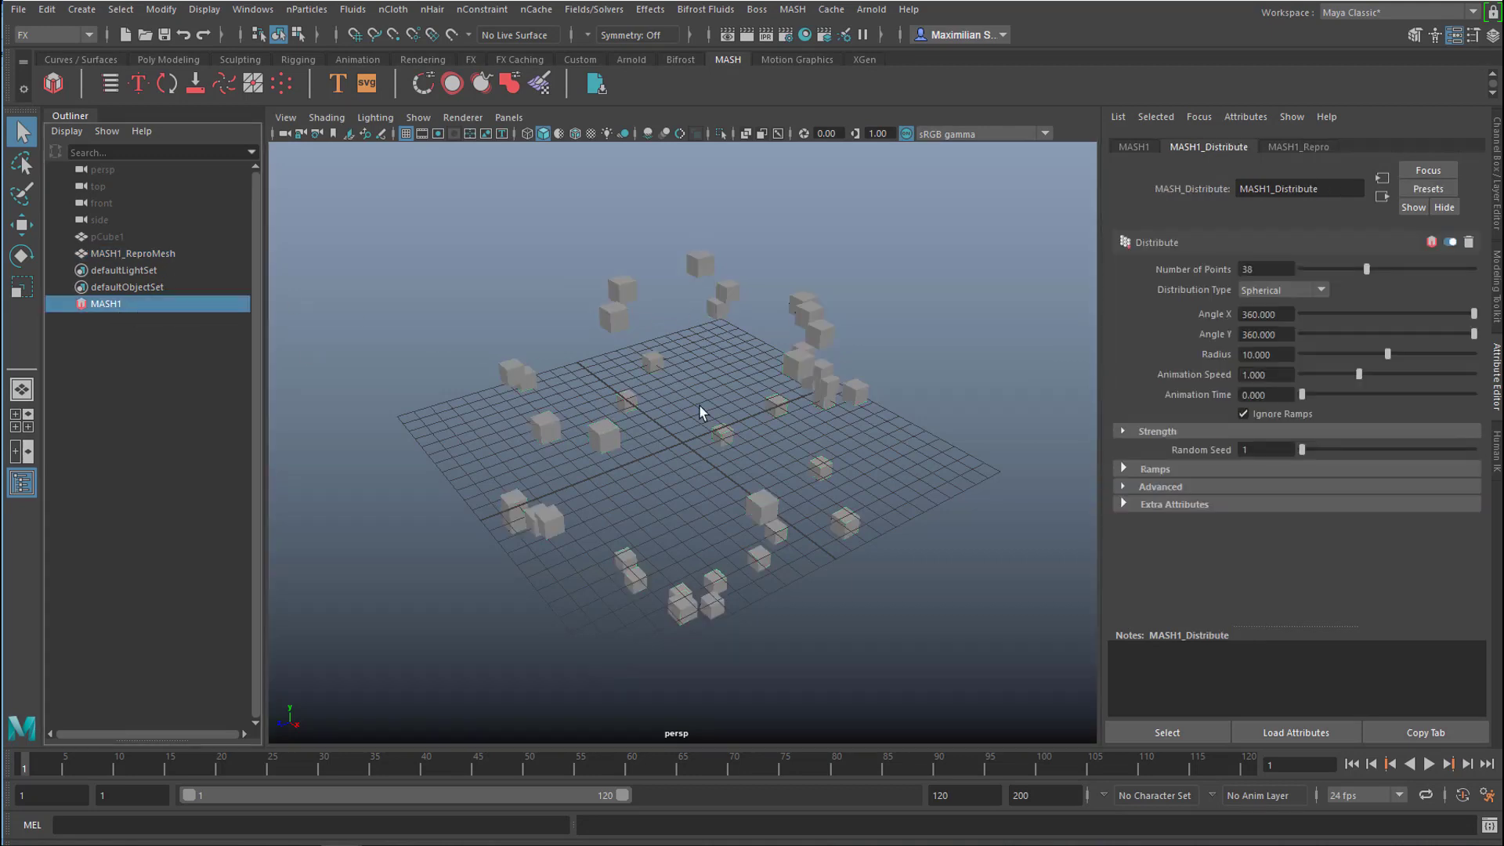
{"action": "left_click", "coordinate": [1133, 145]}
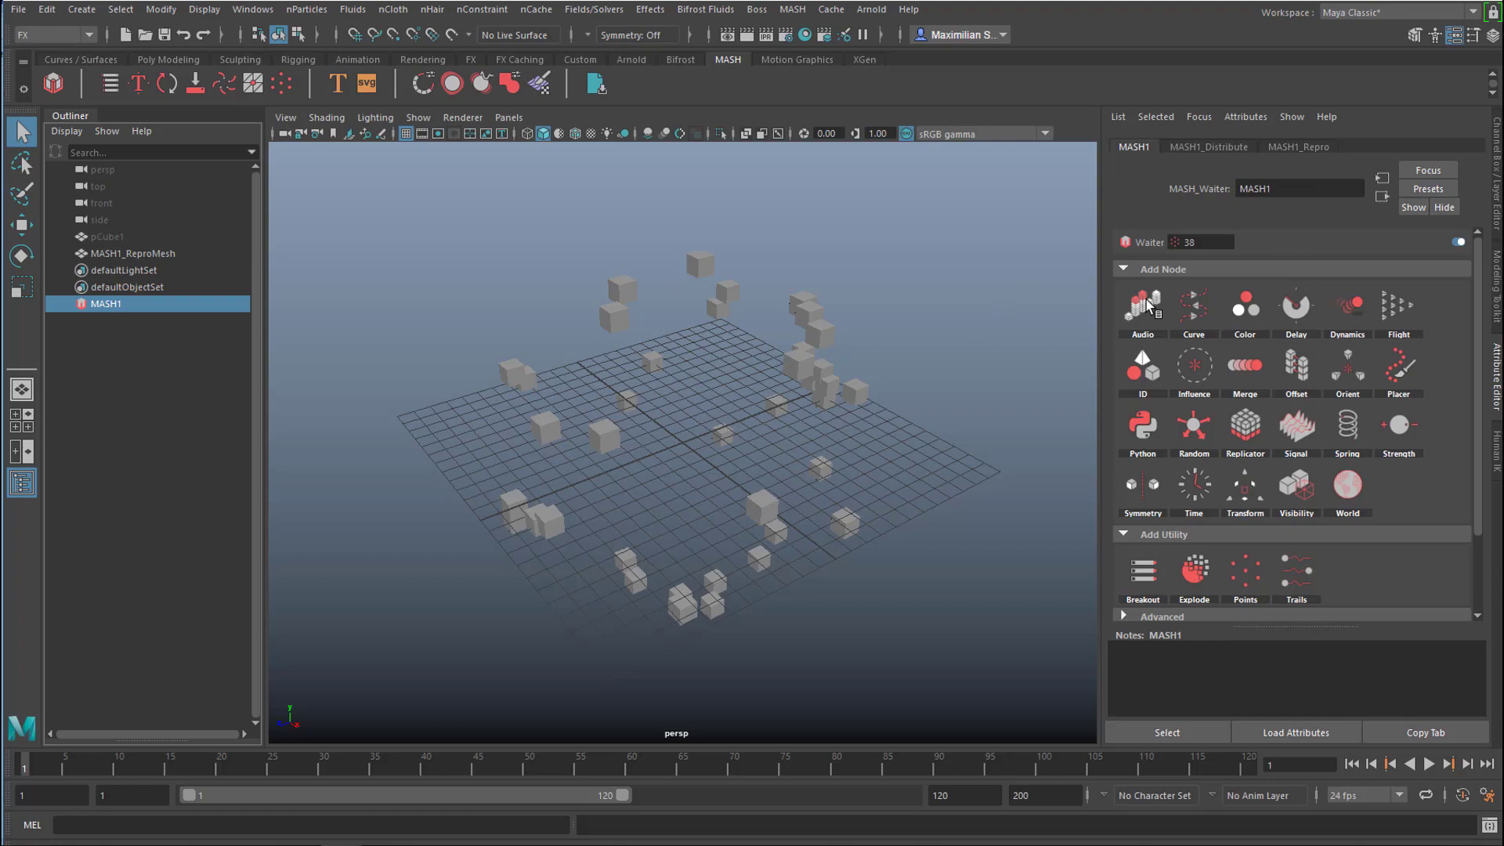
{"action": "left_click", "coordinate": [792, 9]}
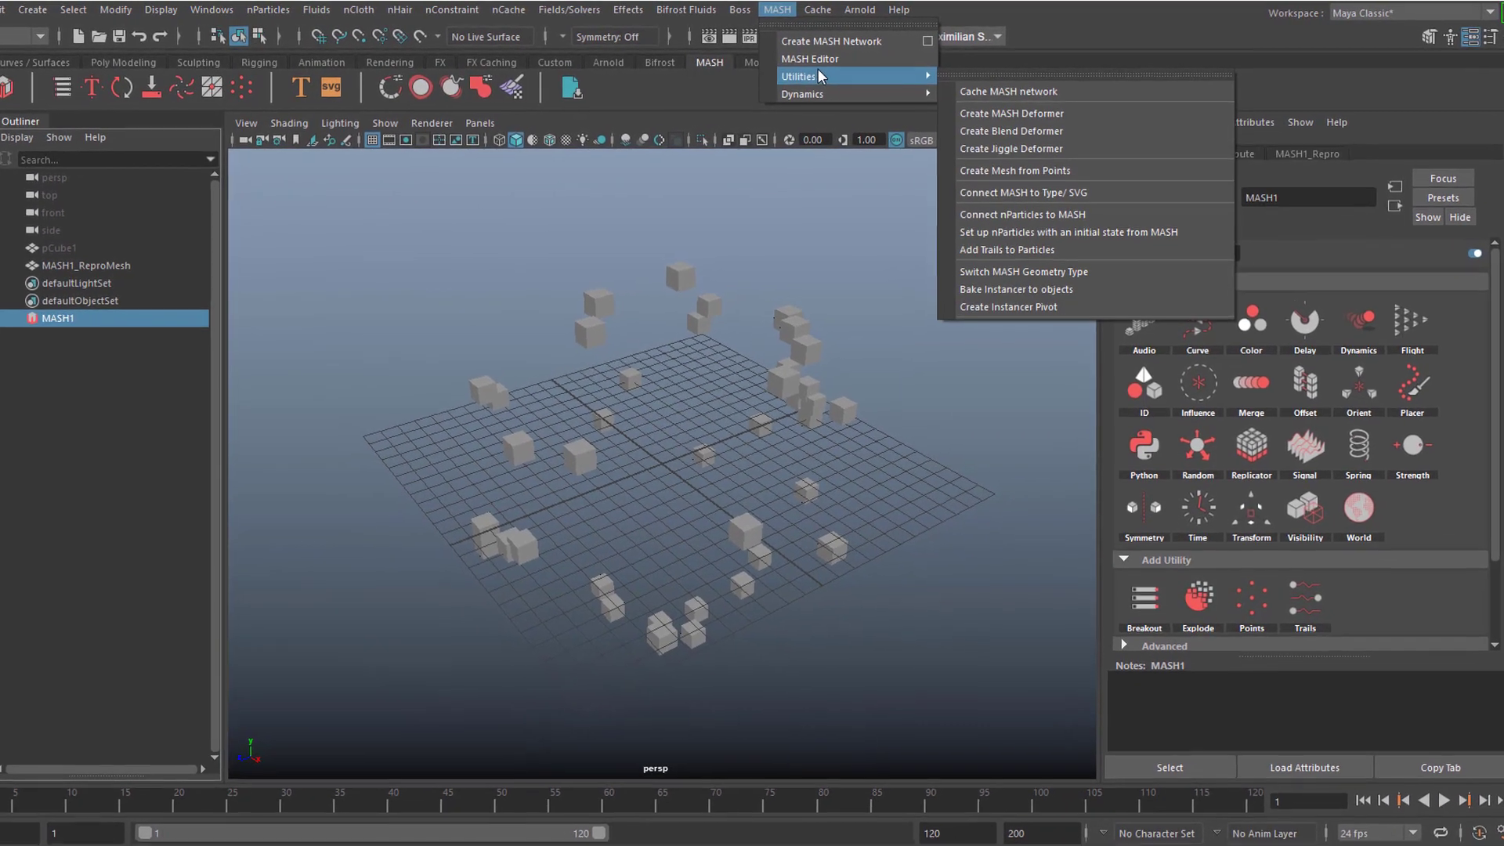
{"action": "mouse_move", "coordinate": [997, 198]}
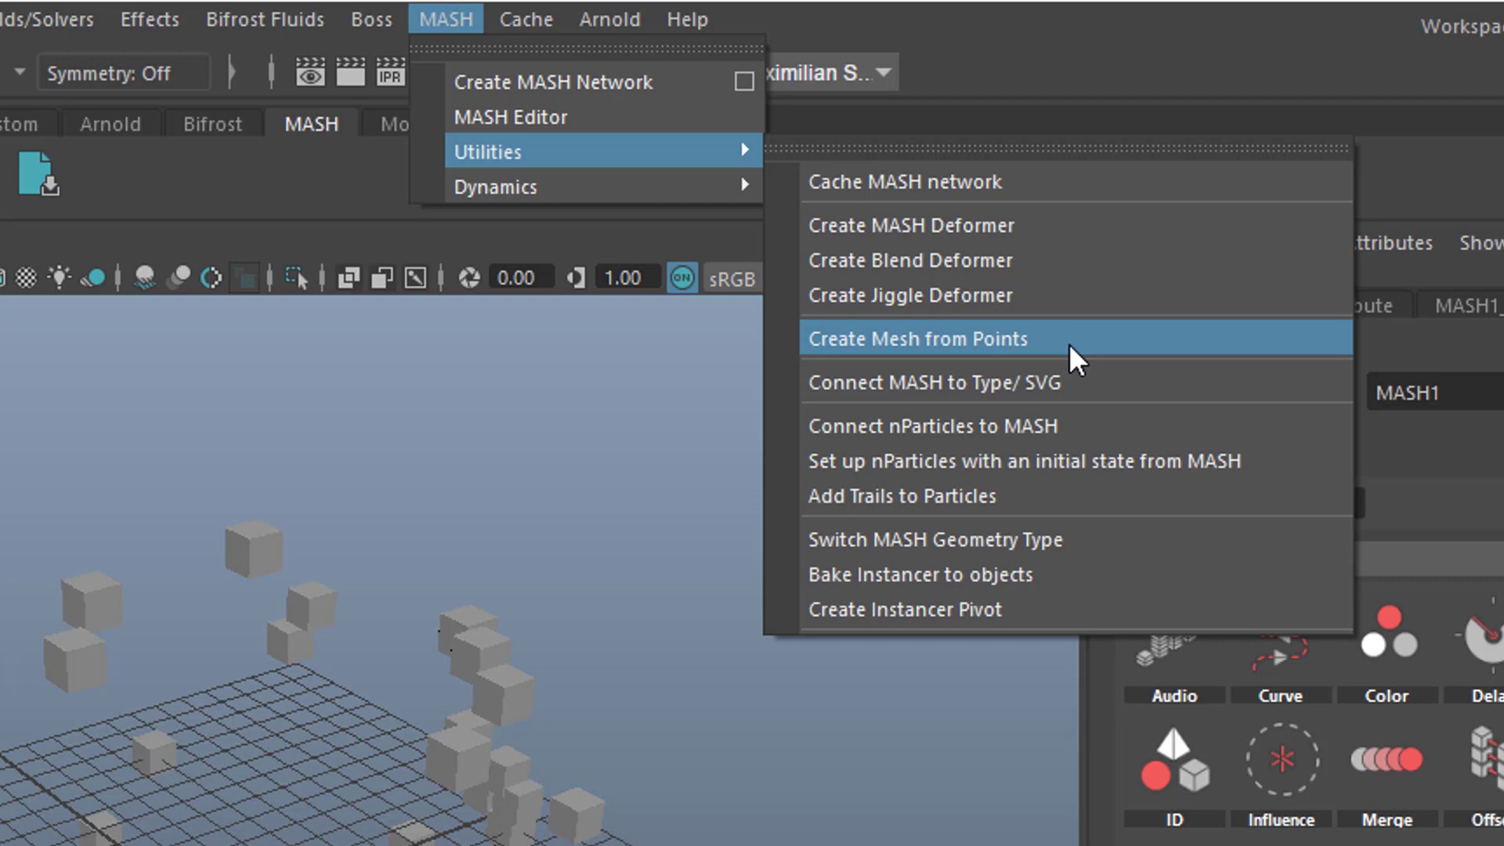
{"action": "left_click", "coordinate": [916, 337]}
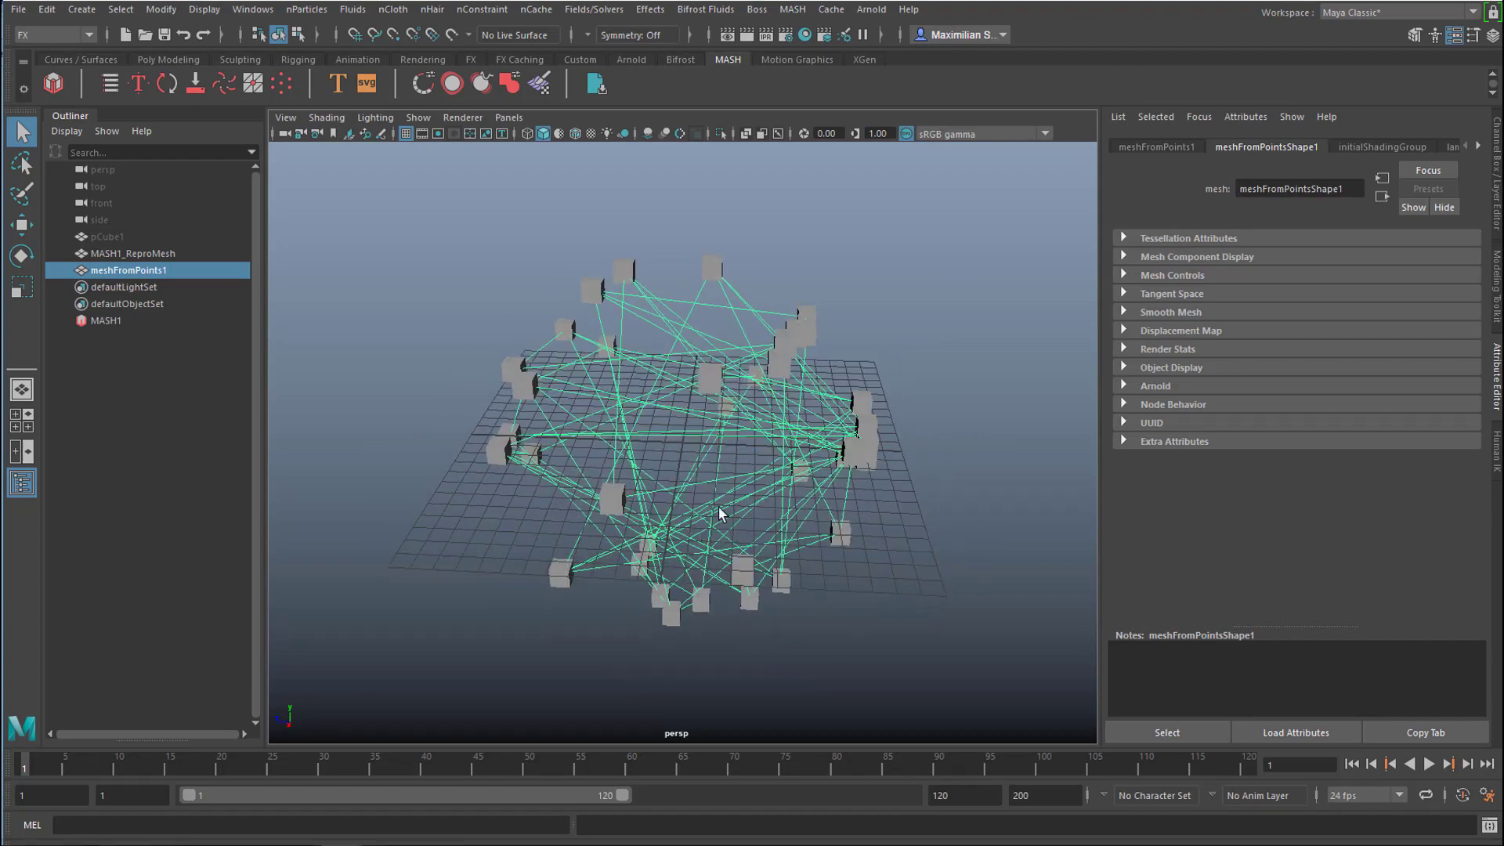
Step: Hide MASH1_ReproMesh in the Outliner, leaving only the meshFromPoints1 lines
{"action": "left_click", "coordinate": [133, 252]}
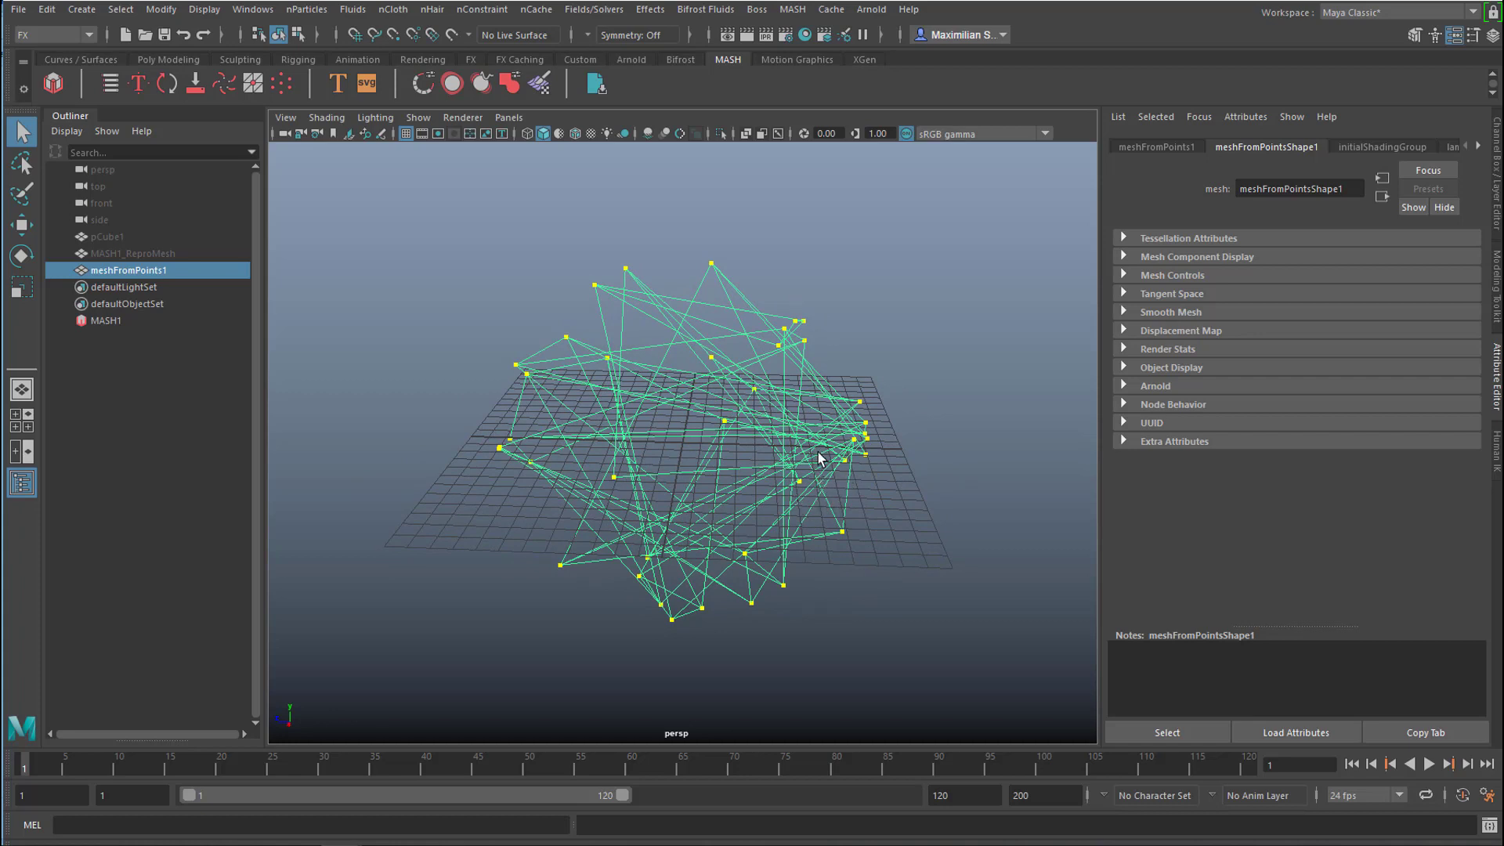
{"action": "mouse_move", "coordinate": [827, 492]}
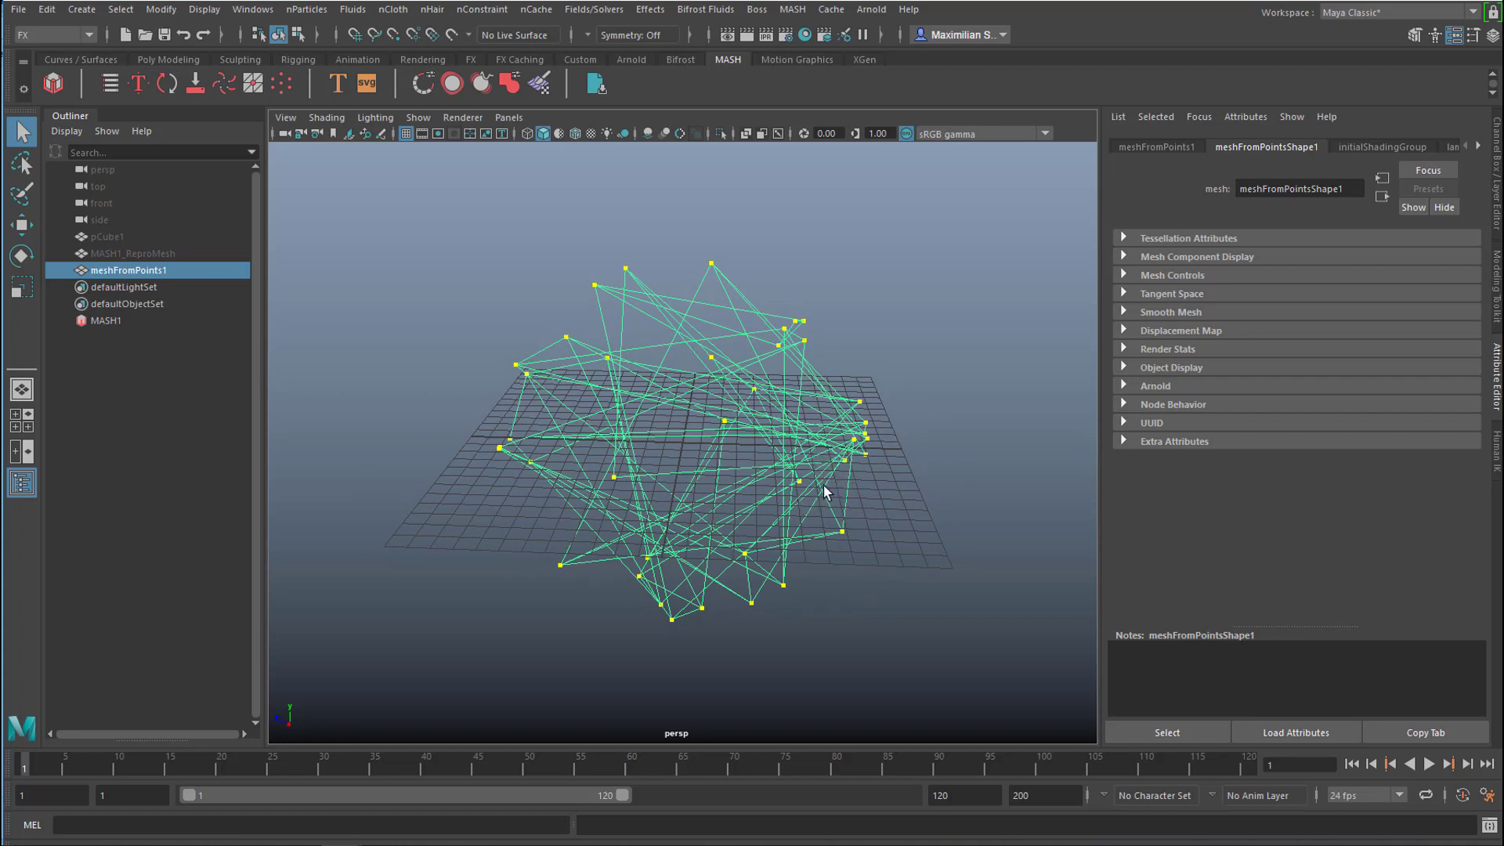
{"action": "mouse_move", "coordinate": [498, 635]}
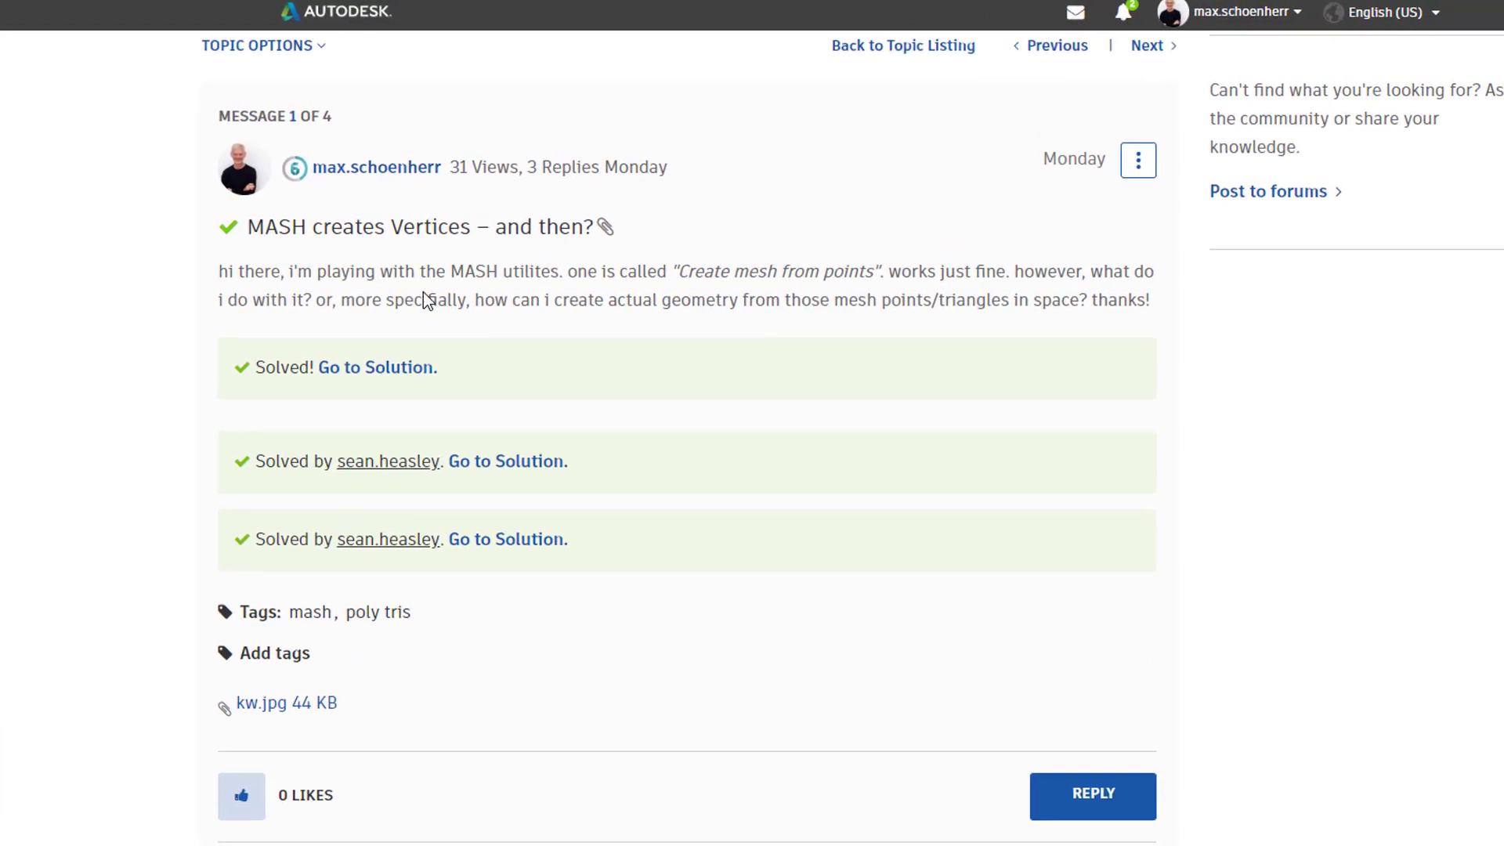
{"action": "key", "text": "ctrl+plus"}
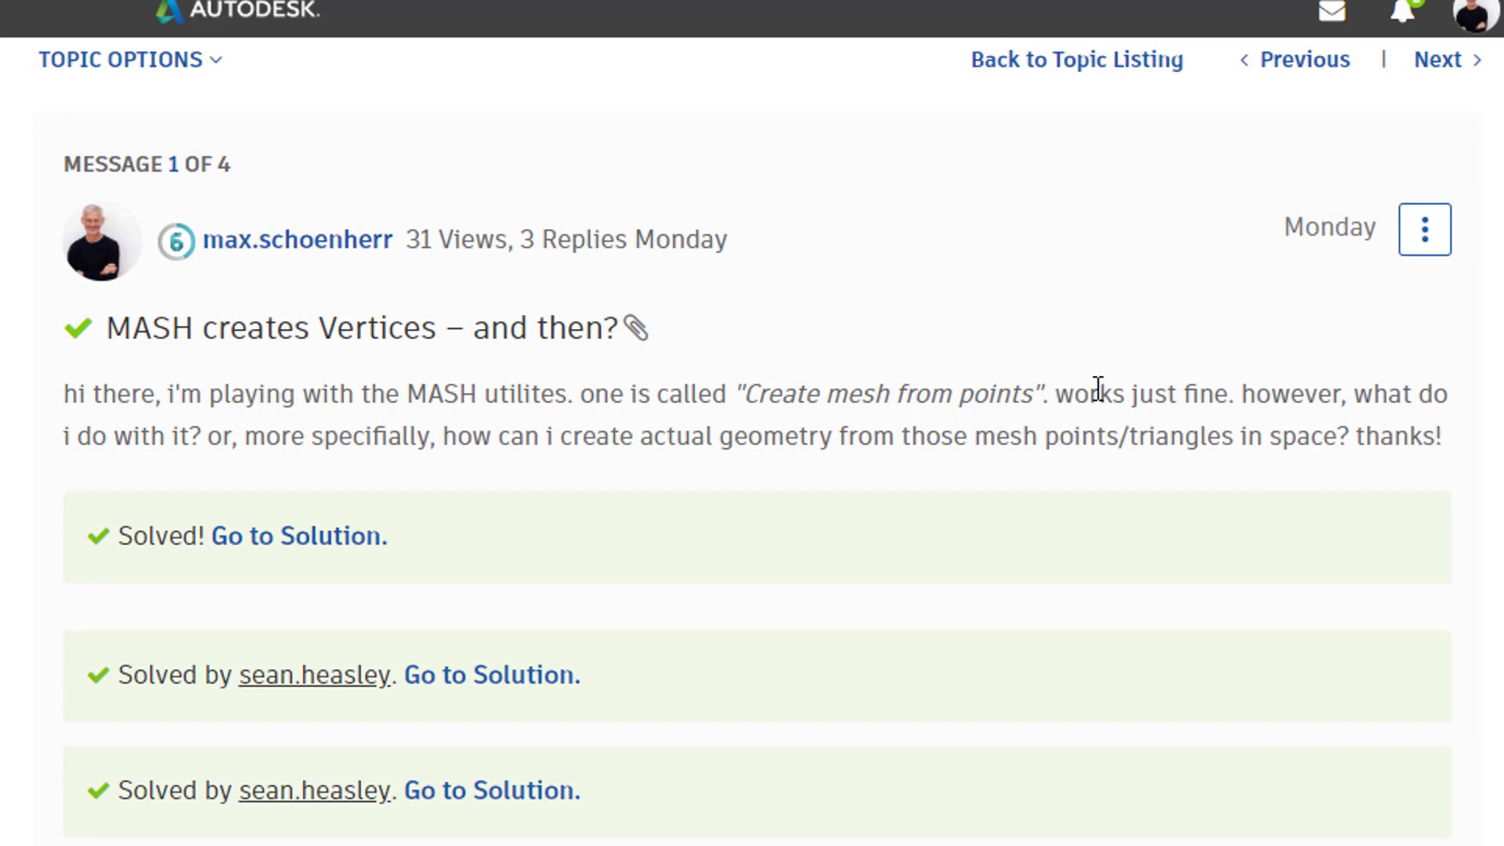
{"action": "mouse_move", "coordinate": [471, 453]}
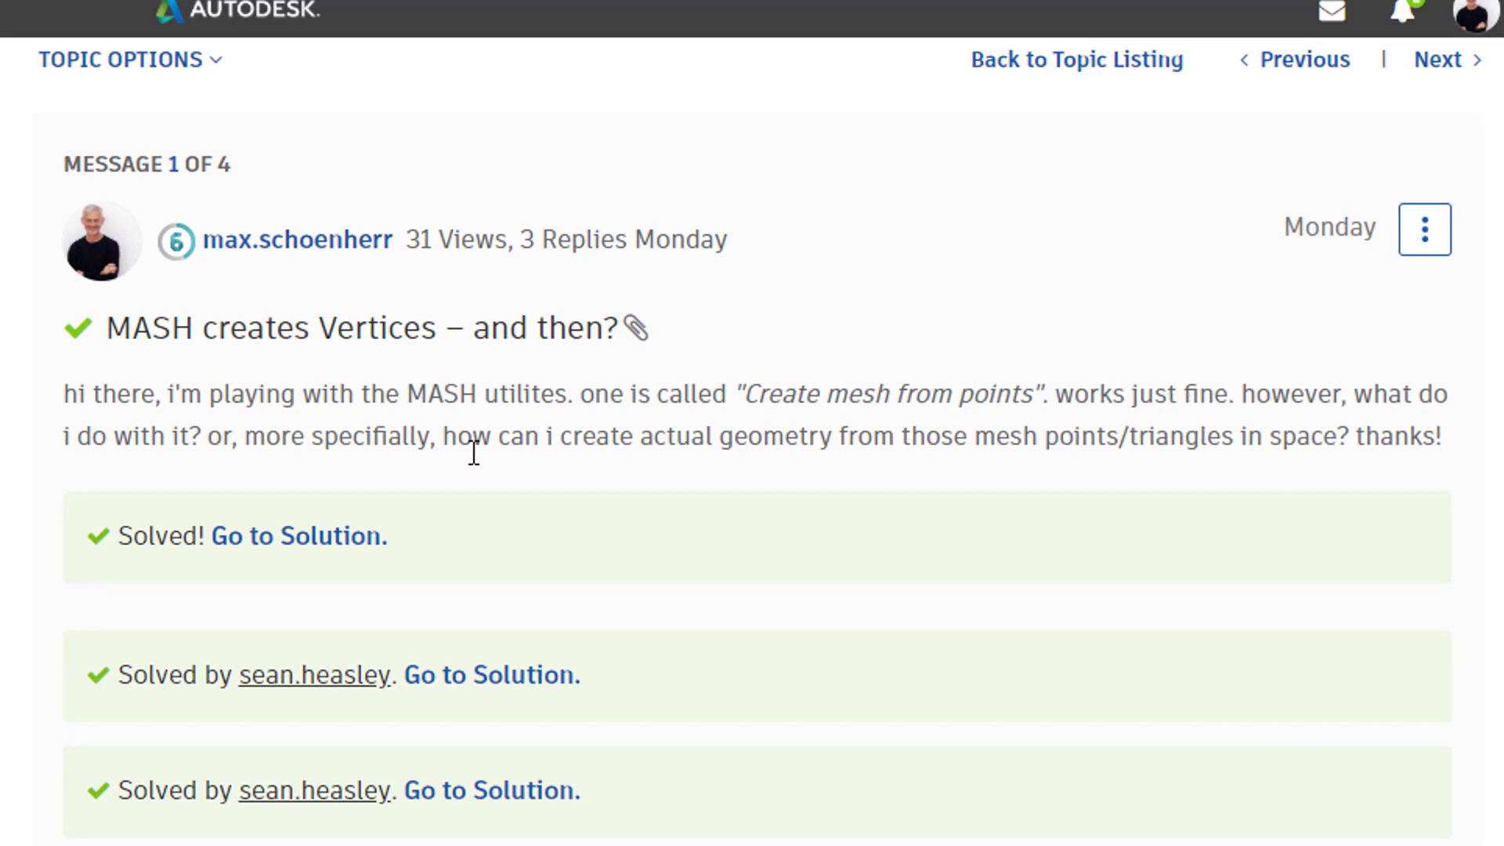
{"action": "mouse_move", "coordinate": [520, 439]}
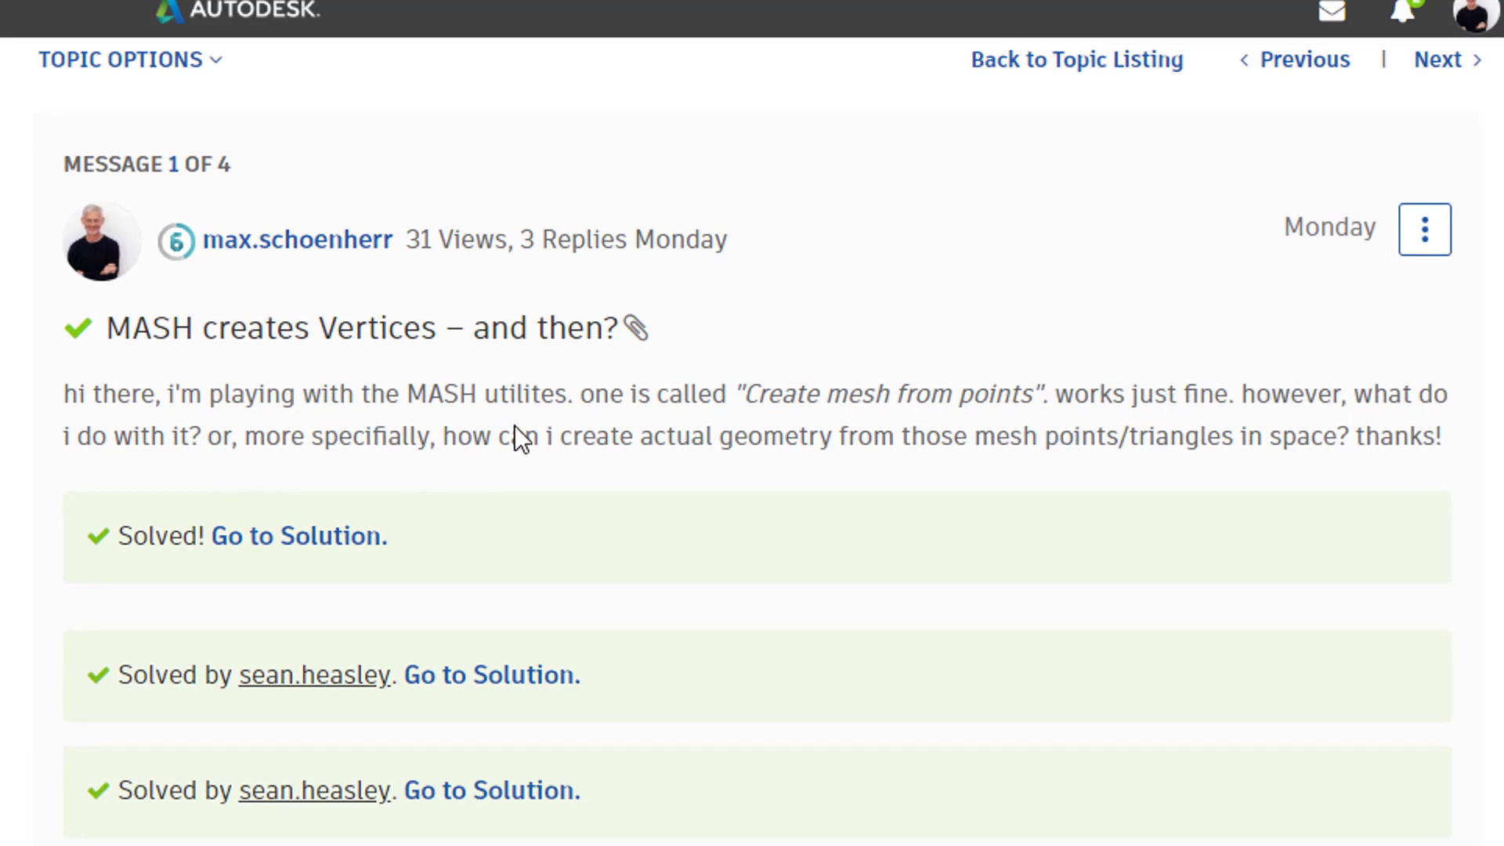
{"action": "mouse_move", "coordinate": [877, 426]}
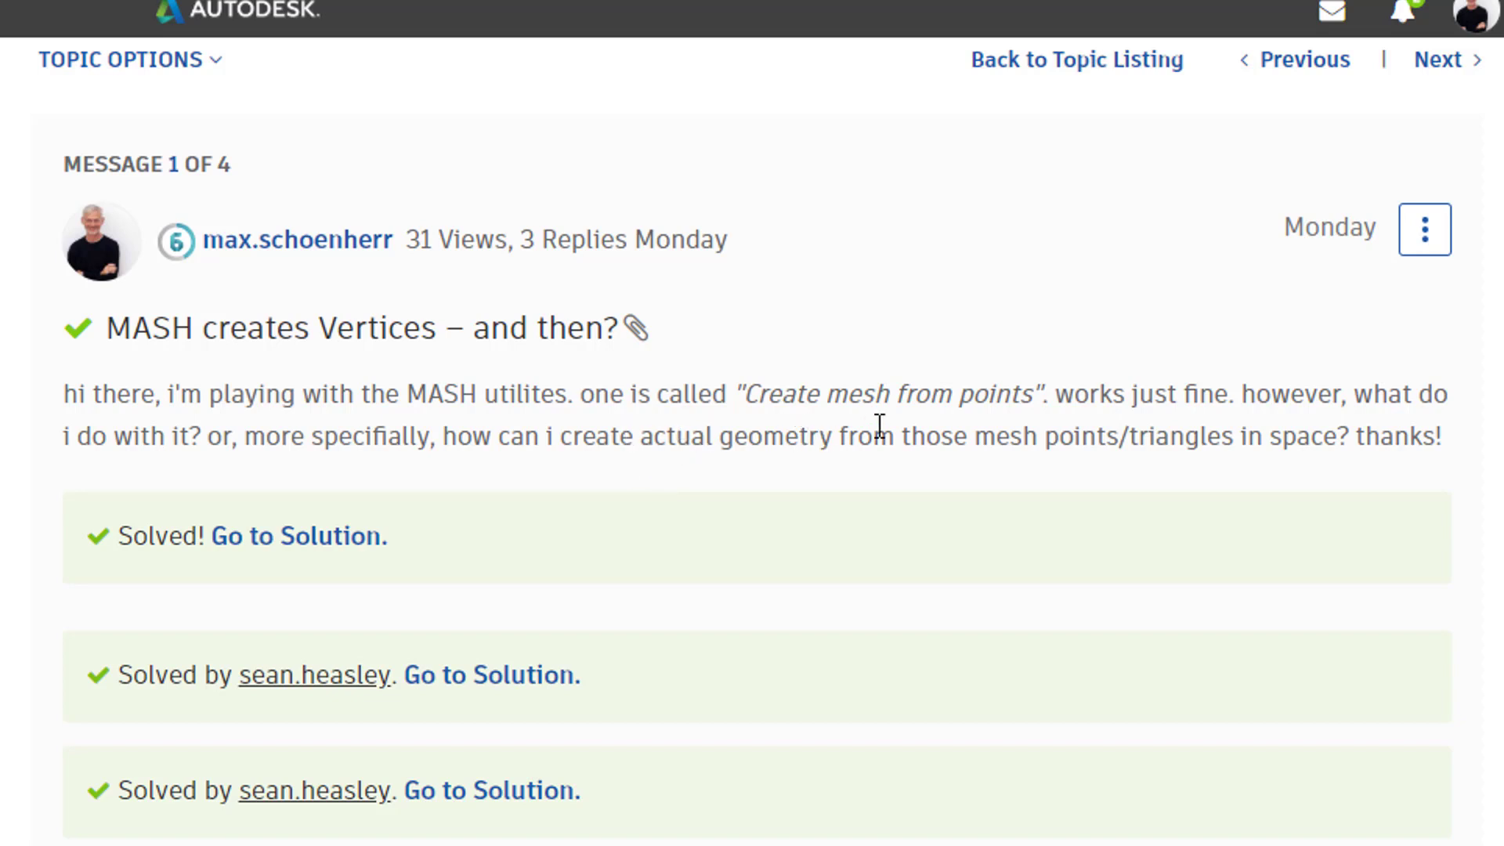
{"action": "mouse_move", "coordinate": [1151, 453]}
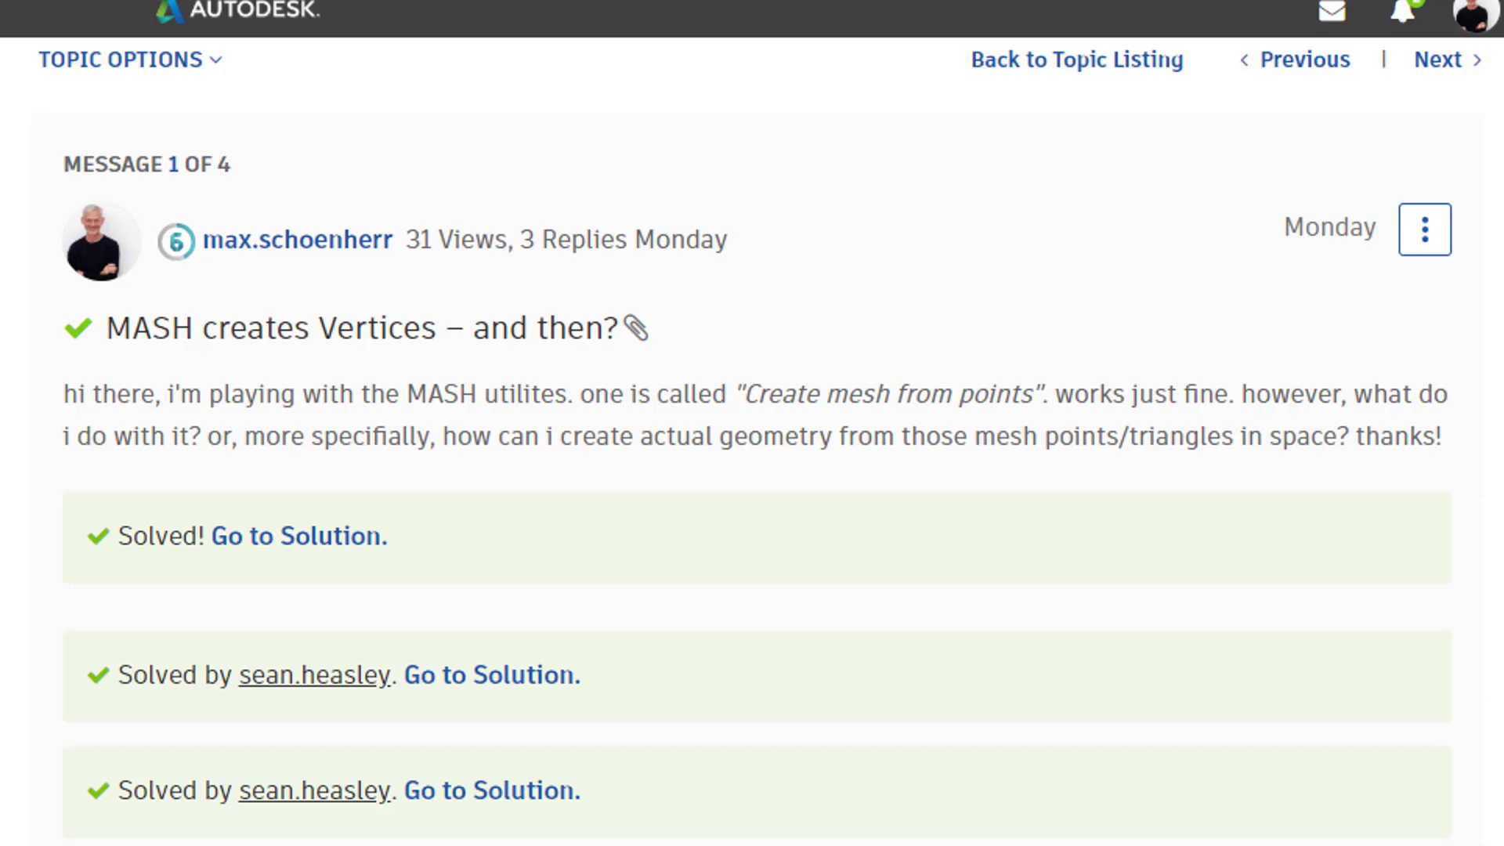
Step: Scroll to the reply recommending Modify > Convert > Convert Displacement to Polygons
{"action": "scroll", "scroll_direction": "down", "scroll_amount": 3}
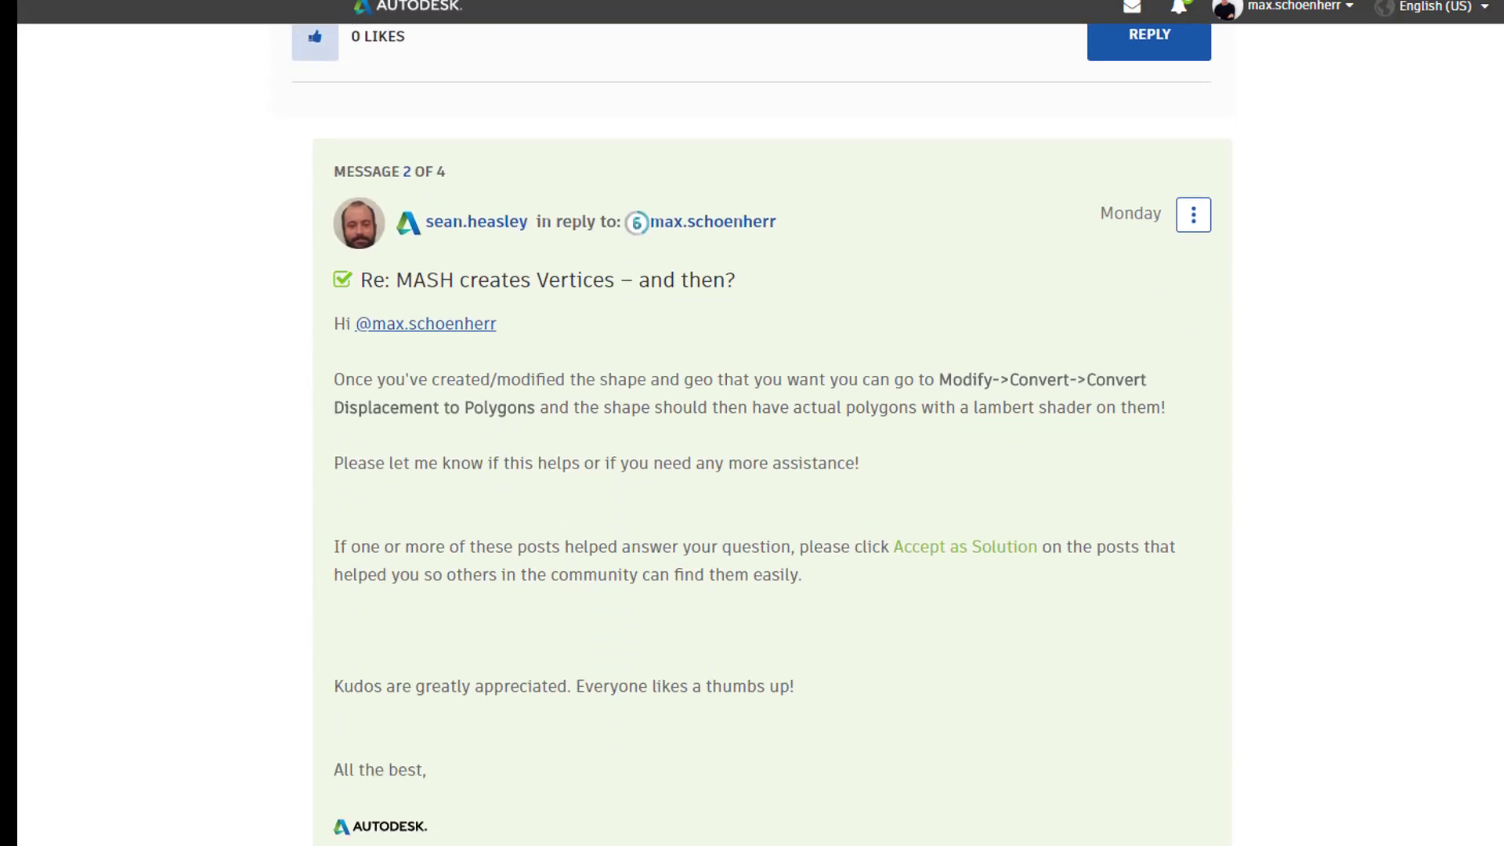
{"action": "scroll", "scroll_direction": "down", "scroll_amount": 3}
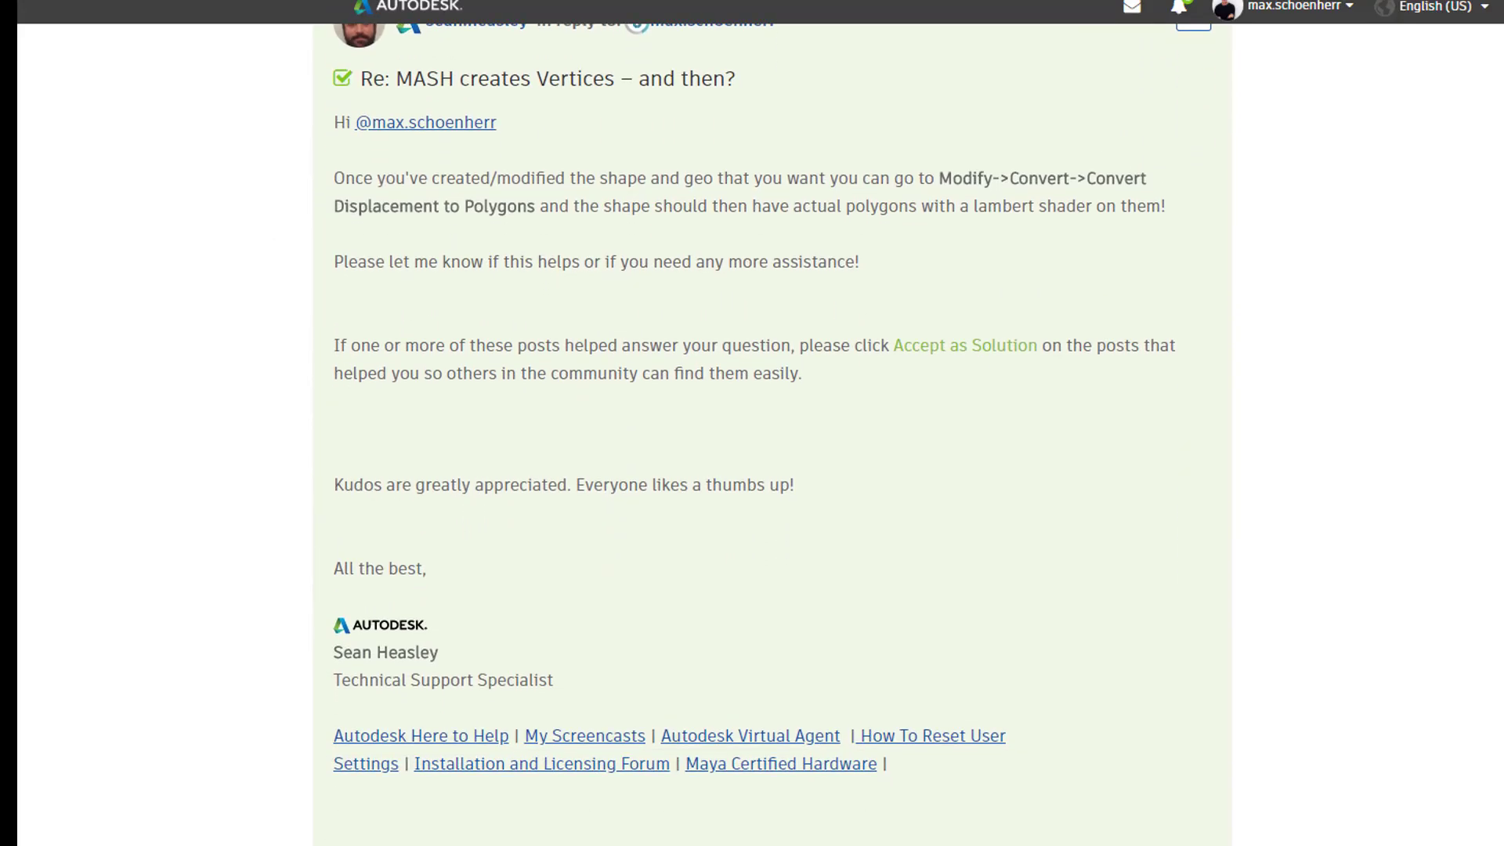
{"action": "scroll", "scroll_direction": "up", "scroll_amount": 3}
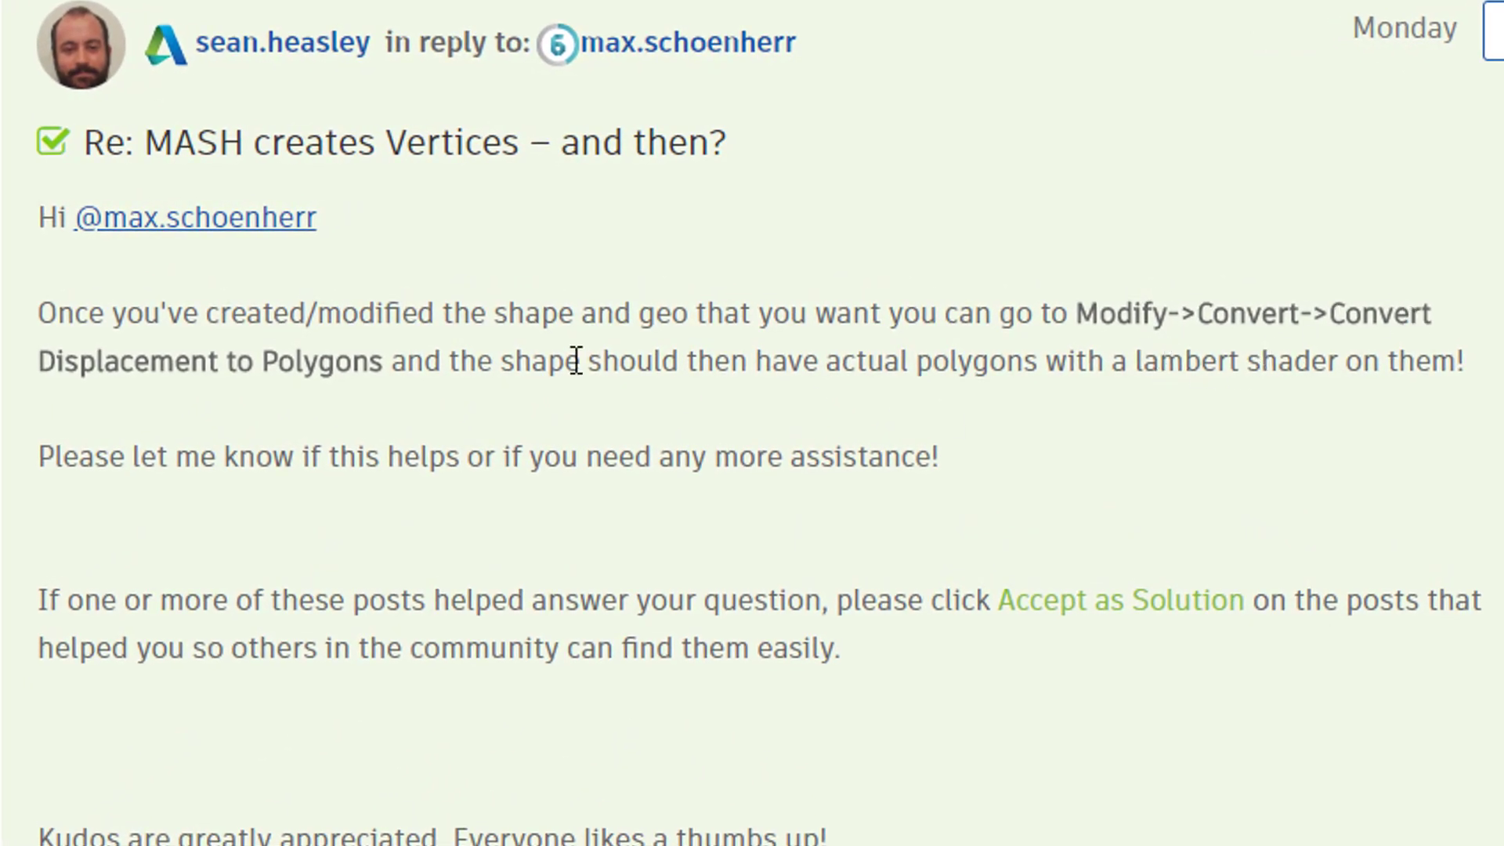
{"action": "mouse_move", "coordinate": [316, 414]}
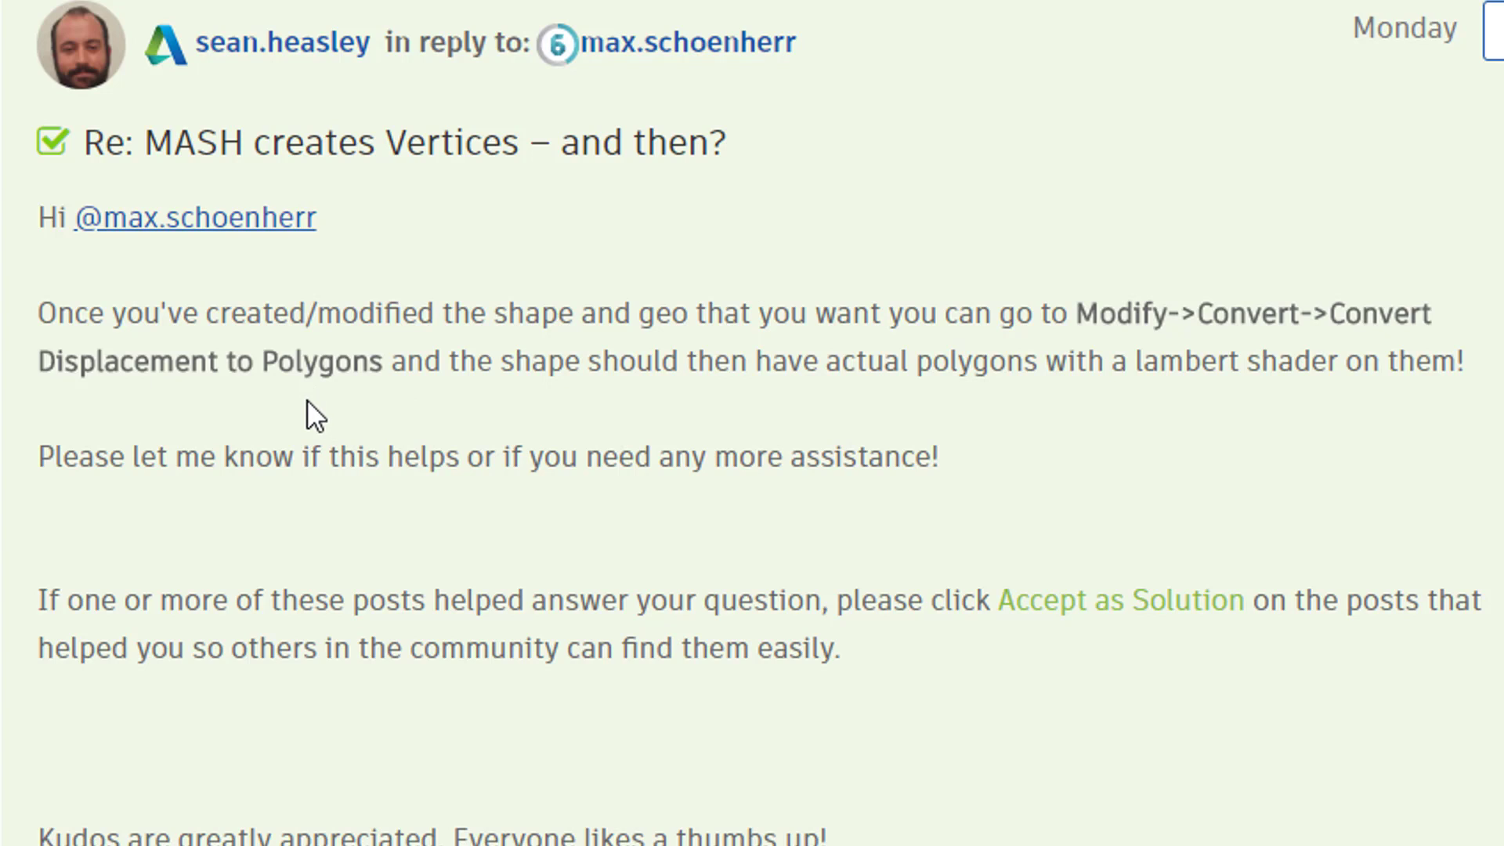
{"action": "mouse_move", "coordinate": [305, 443]}
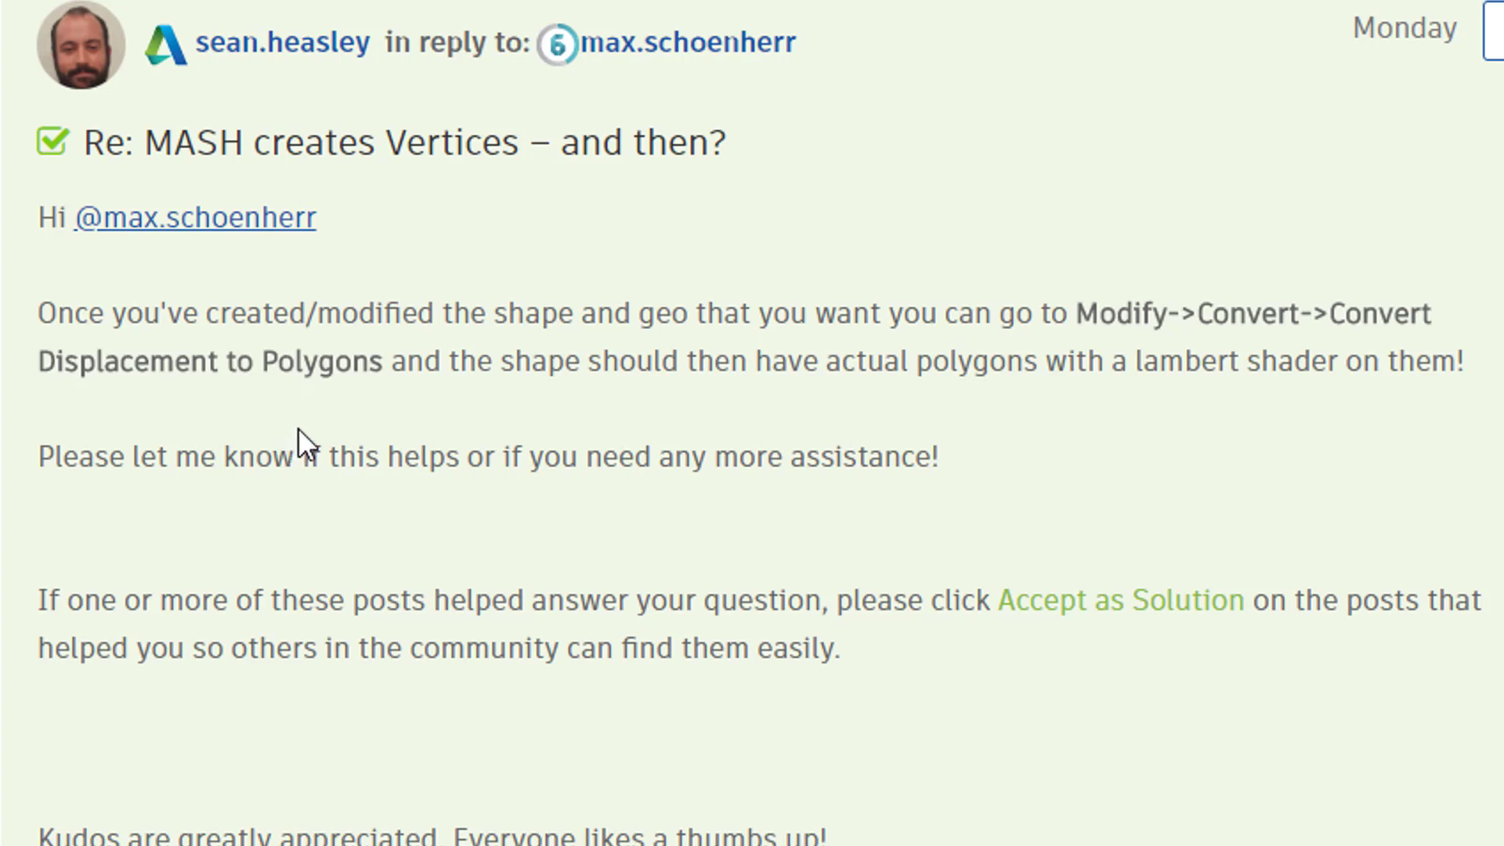
{"action": "mouse_move", "coordinate": [161, 403]}
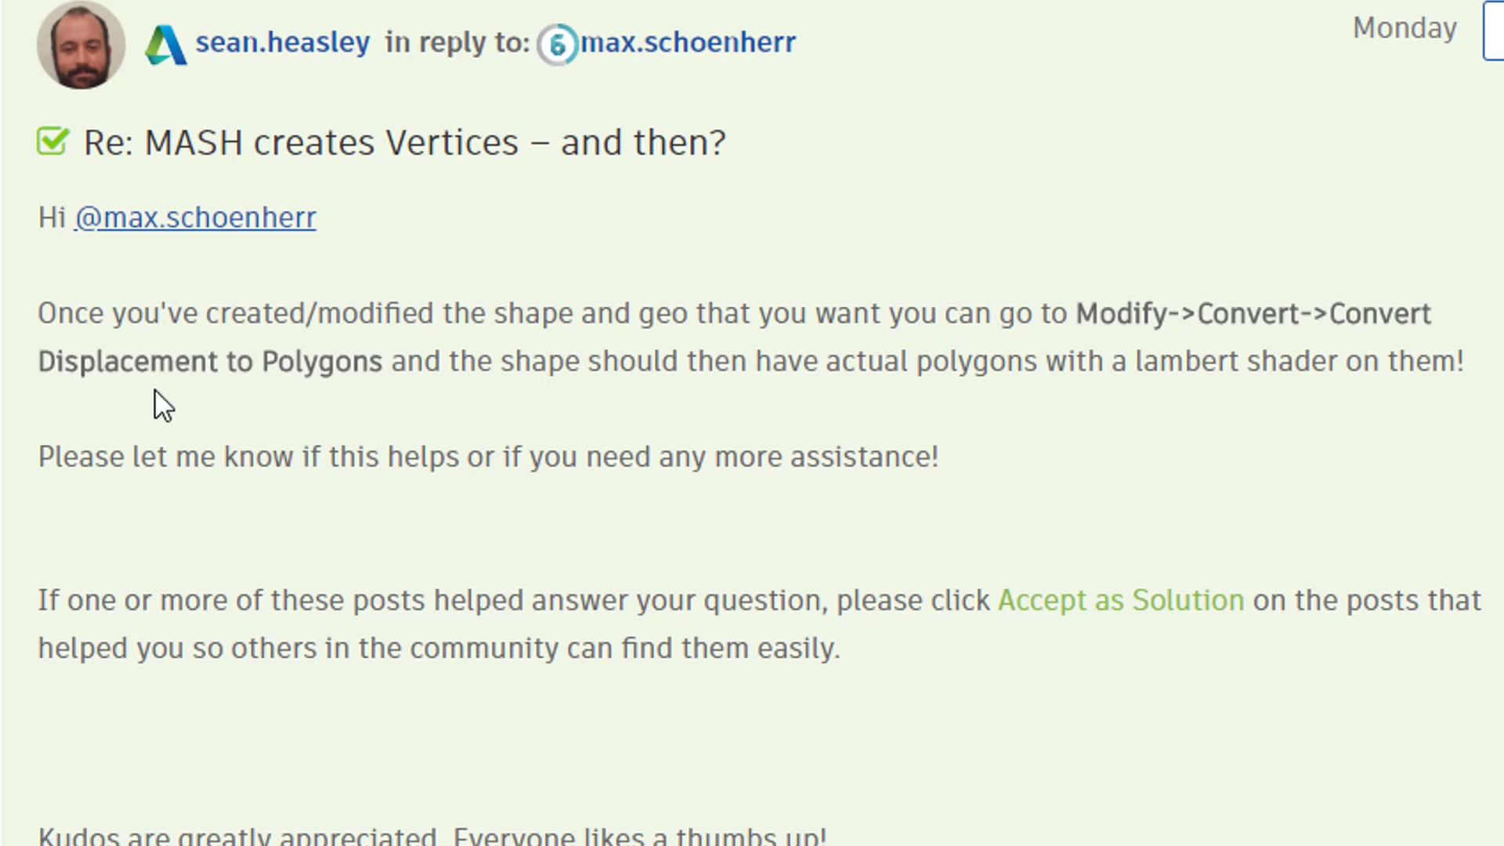
{"action": "mouse_move", "coordinate": [173, 500]}
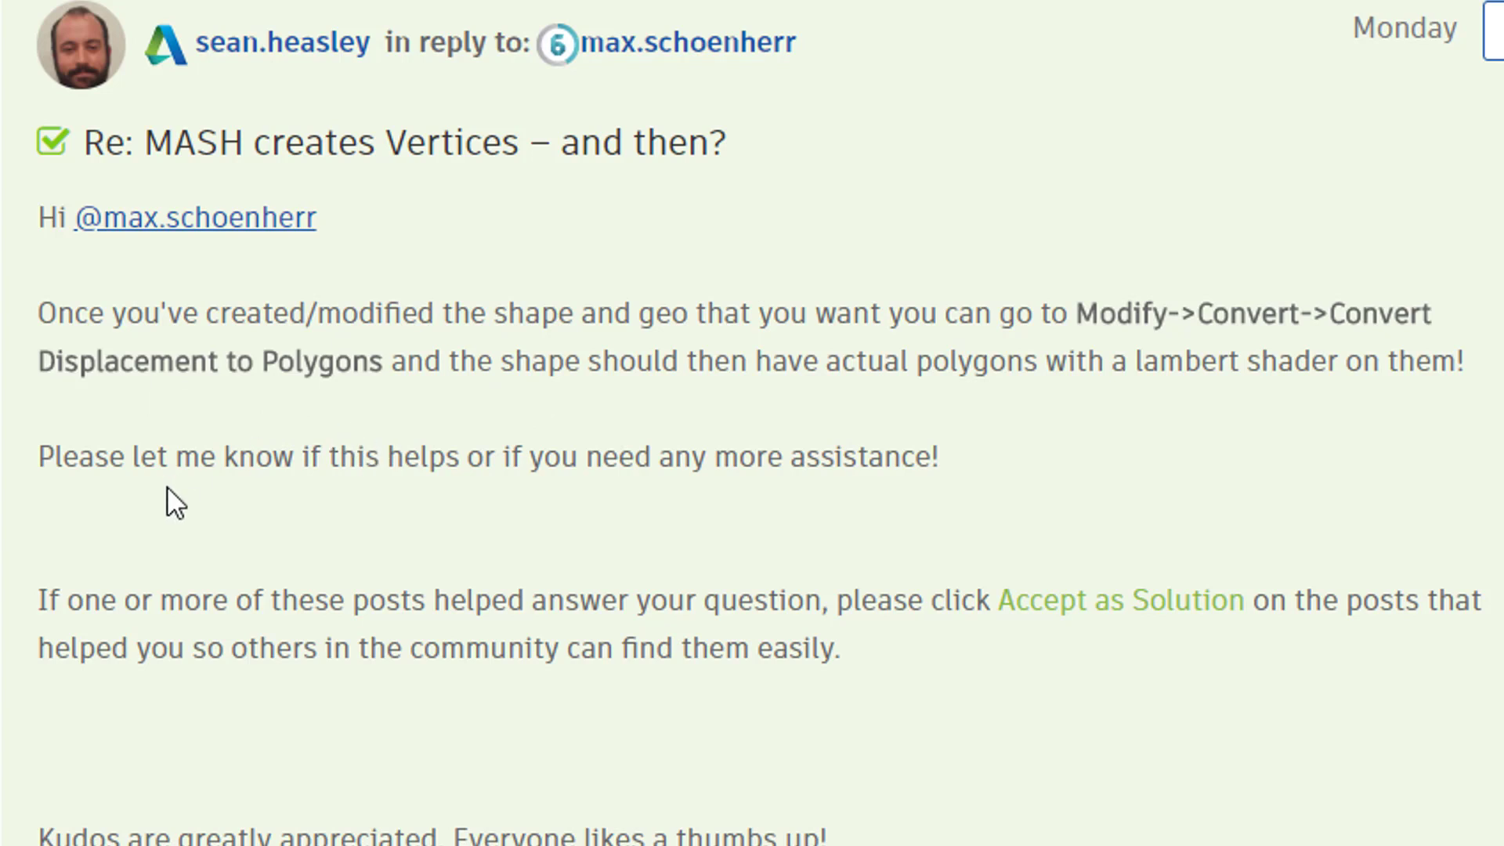
{"action": "mouse_move", "coordinate": [581, 426]}
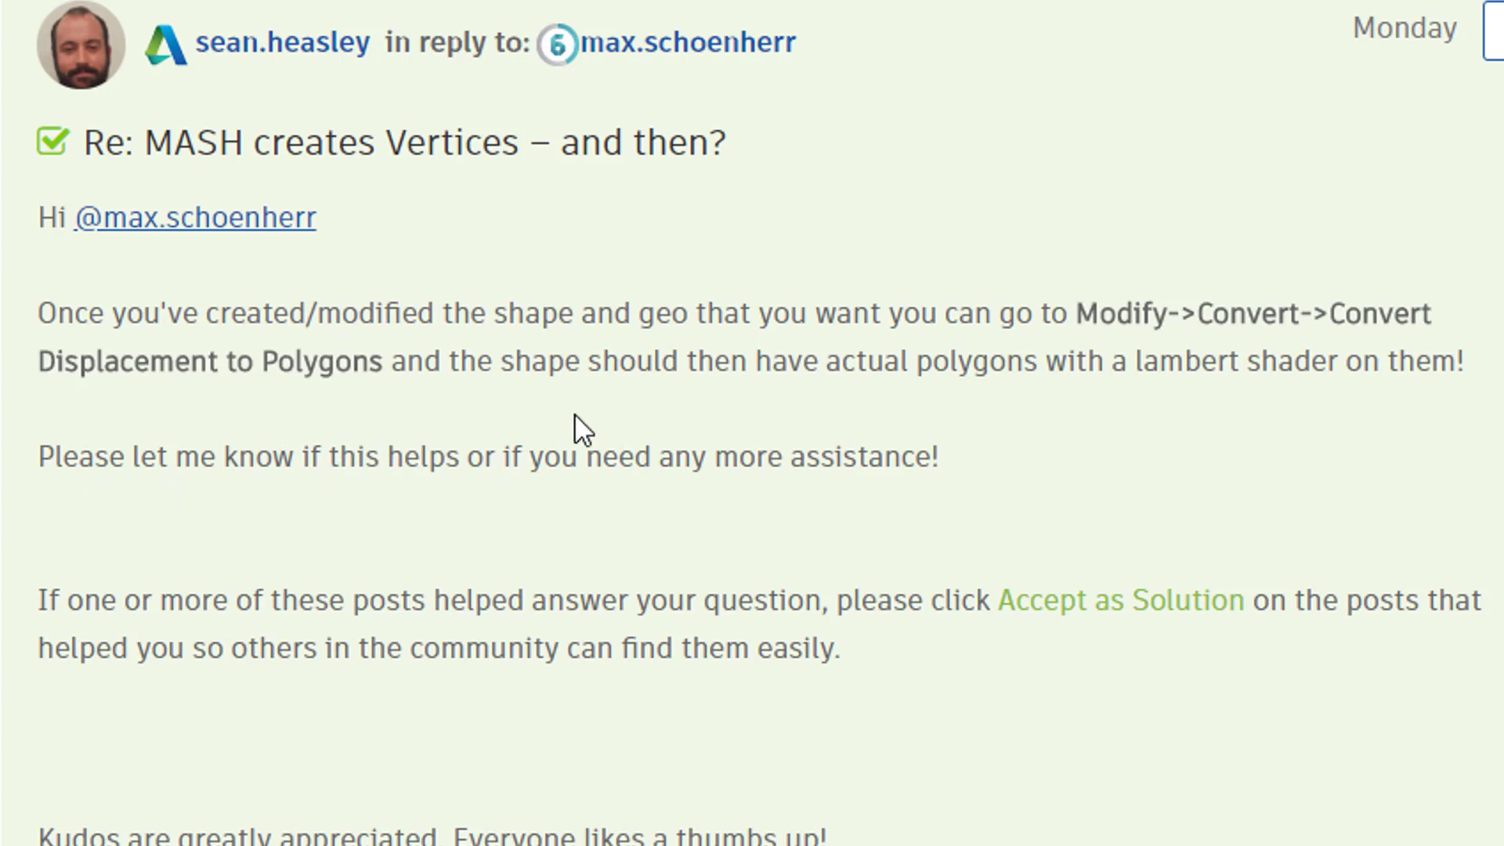
{"action": "mouse_move", "coordinate": [859, 533]}
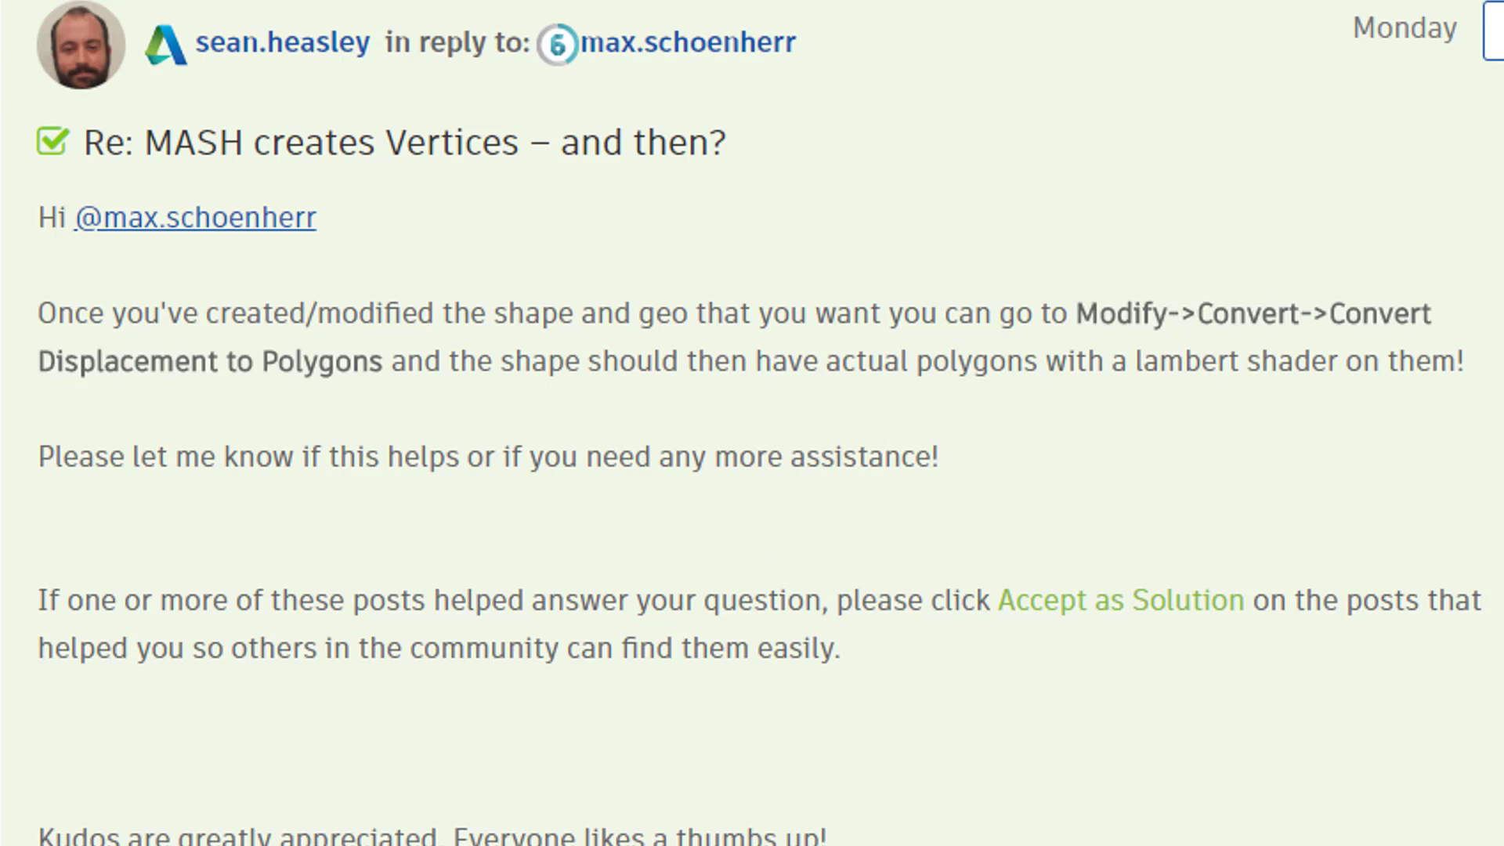
Step: Scroll to the MASH Tris Polys image reply, then switch back to Maya
{"action": "scroll", "scroll_direction": "down", "scroll_amount": 3}
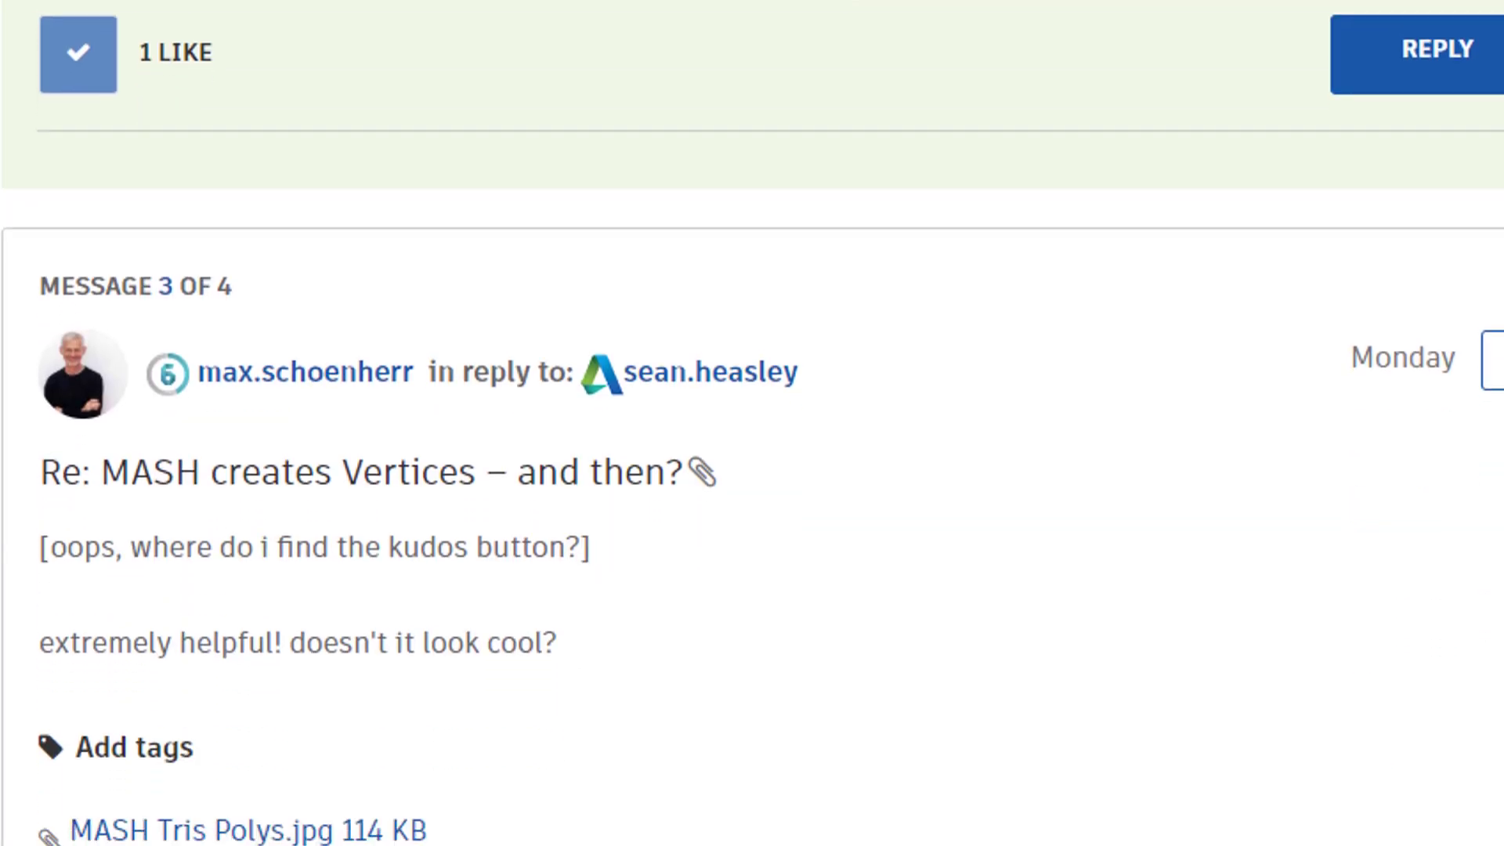
{"action": "mouse_move", "coordinate": [332, 657]}
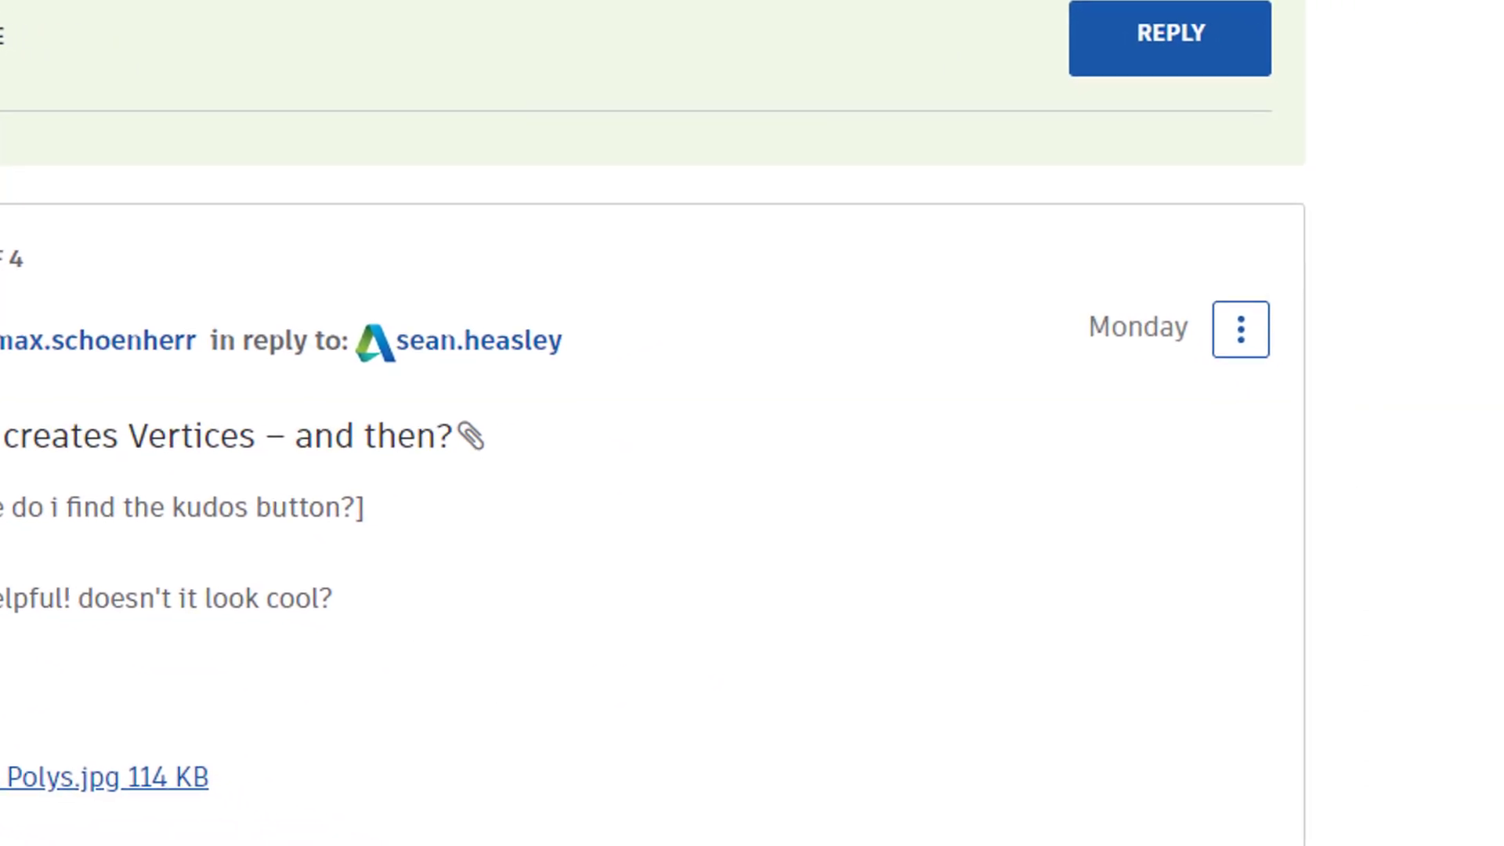
{"action": "left_click", "coordinate": [104, 777]}
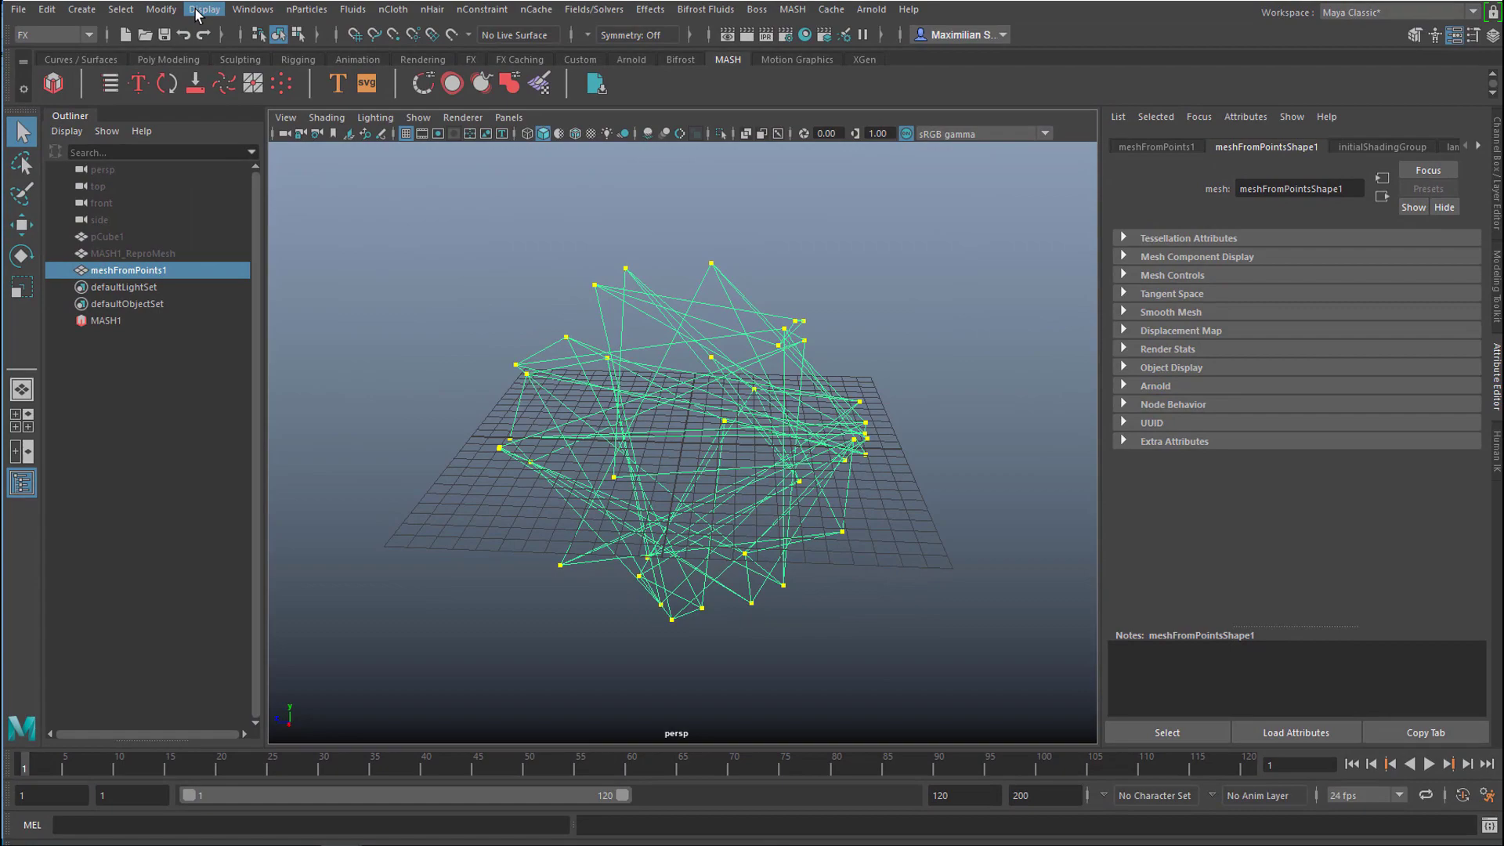
Step: Apply Modify > Convert > Convert Displacement to Polygons to the meshFromPoints1 lines
{"action": "left_click", "coordinate": [159, 9]}
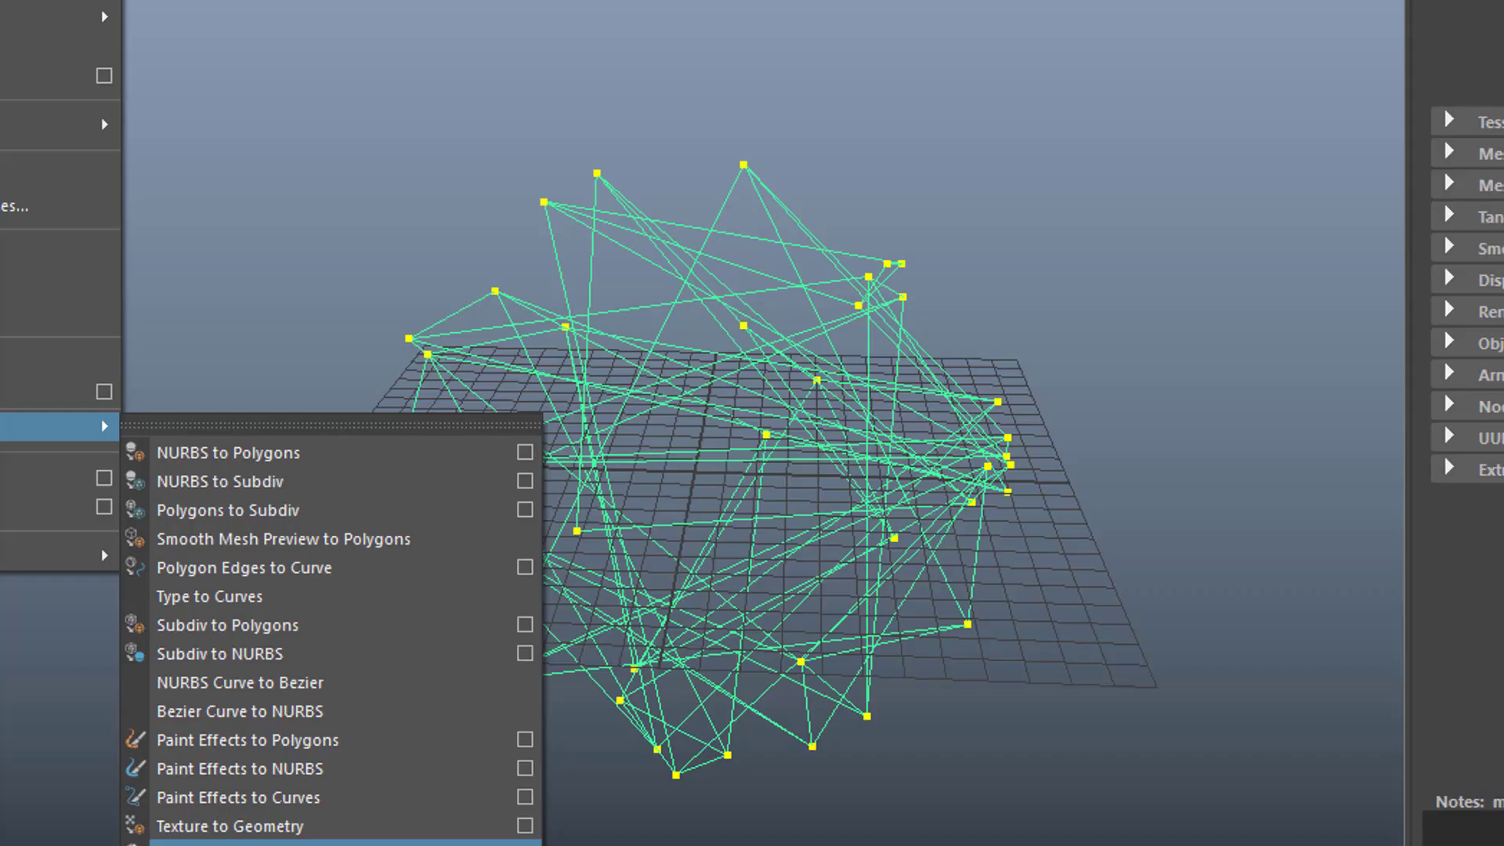
{"action": "left_click", "coordinate": [227, 452]}
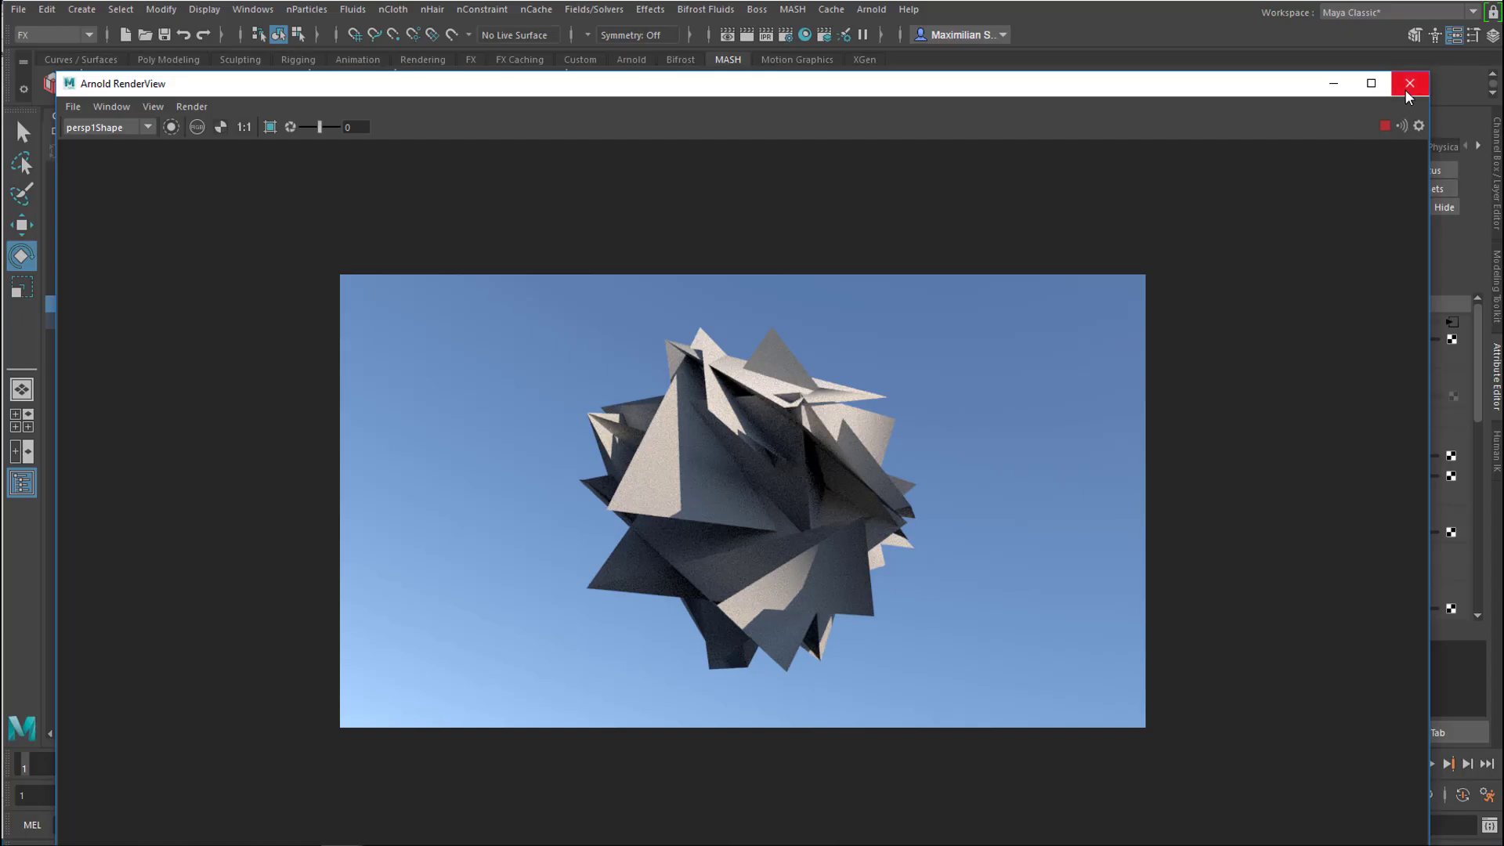
Step: Close the Arnold RenderView and select meshFromPoints1_displacement1 in the viewport
{"action": "left_click", "coordinate": [1409, 83]}
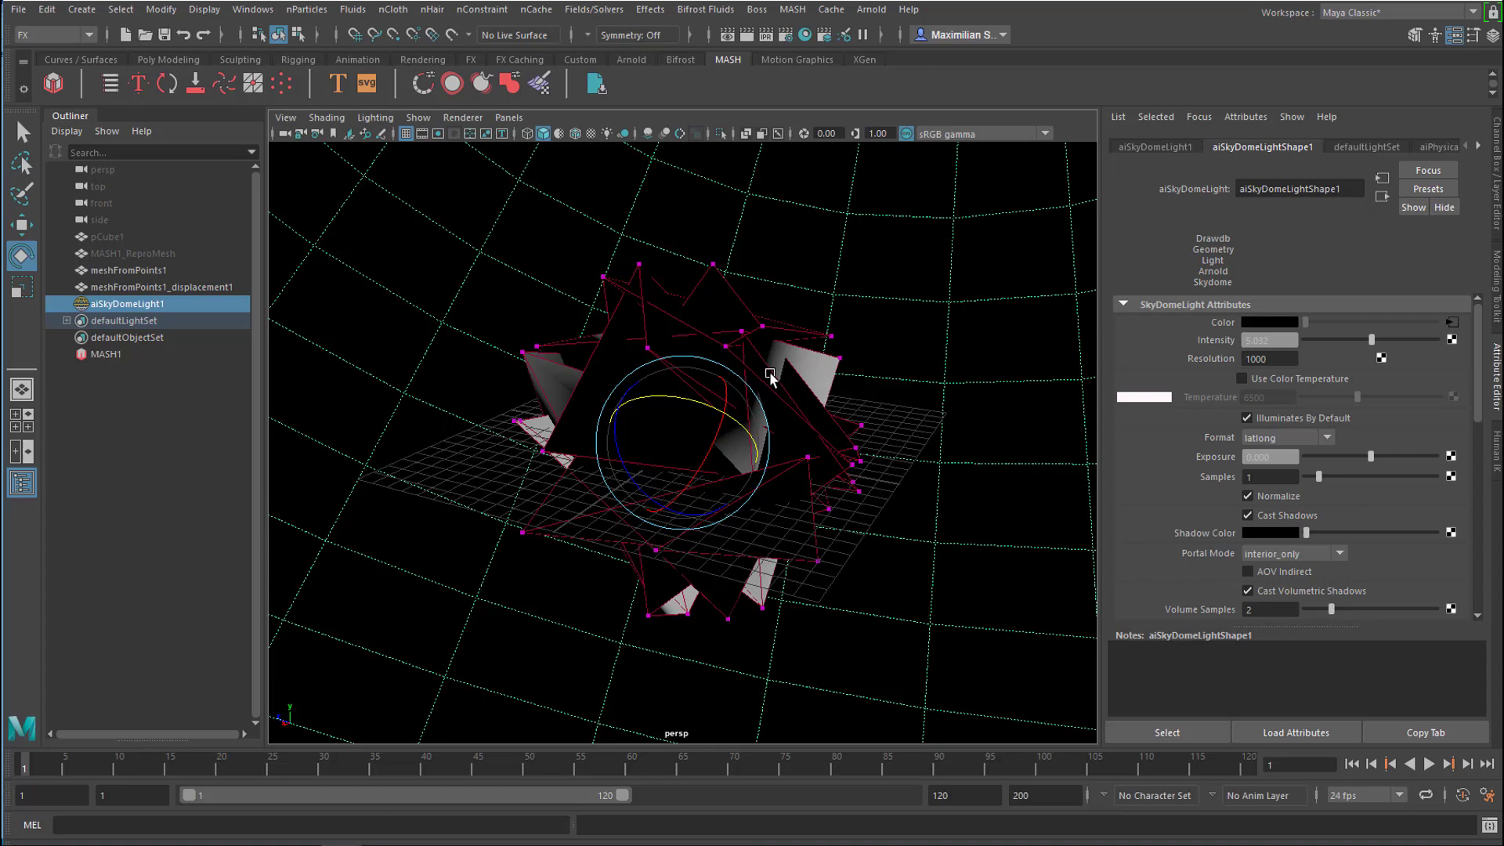
{"action": "mouse_move", "coordinate": [952, 515]}
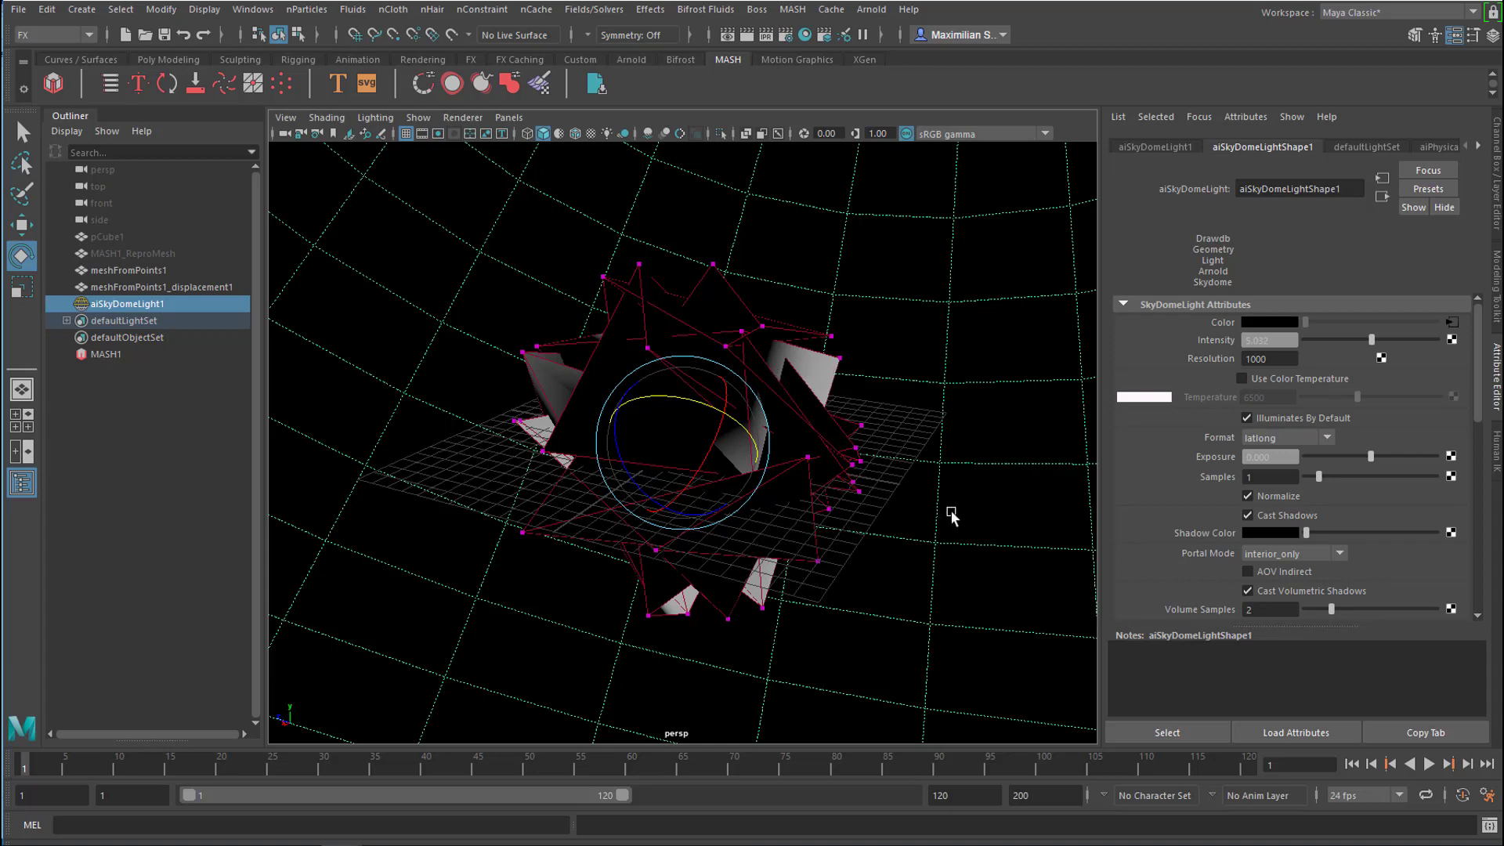
{"action": "mouse_move", "coordinate": [862, 615]}
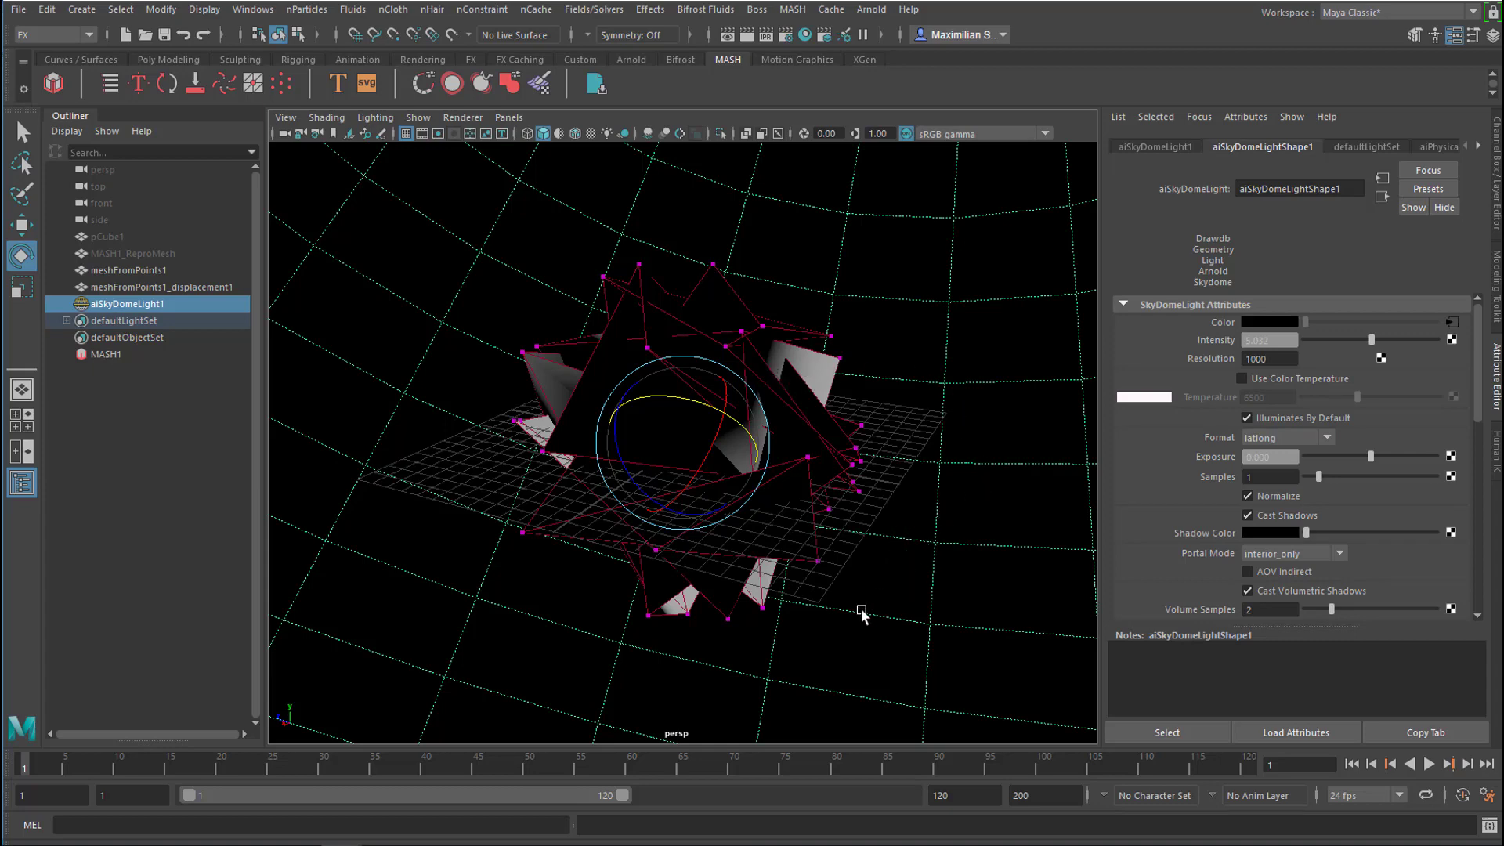
{"action": "left_click", "coordinate": [165, 285]}
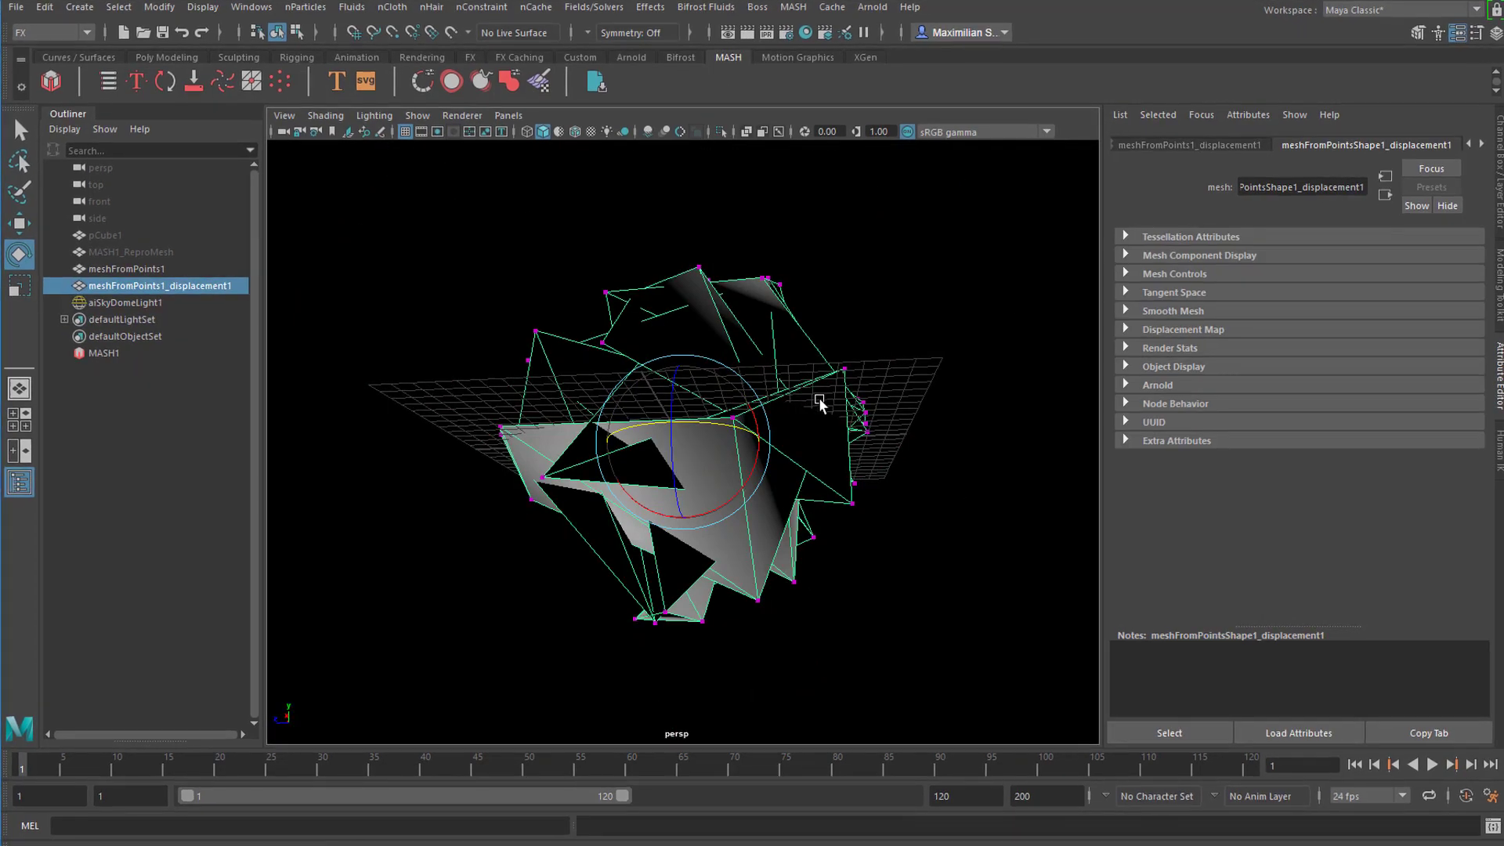